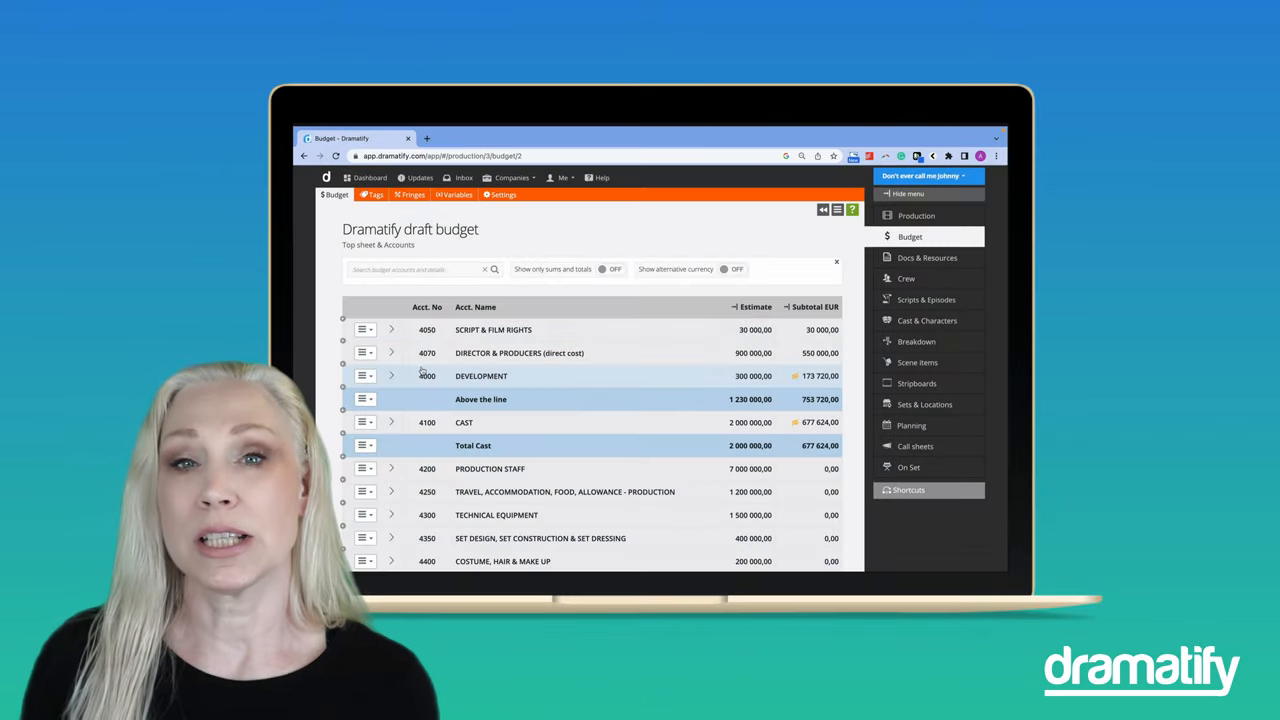
Step: Expand the DEVELOPMENT and CAST accounts to list their individual line items
{"action": "left_click", "coordinate": [392, 376]}
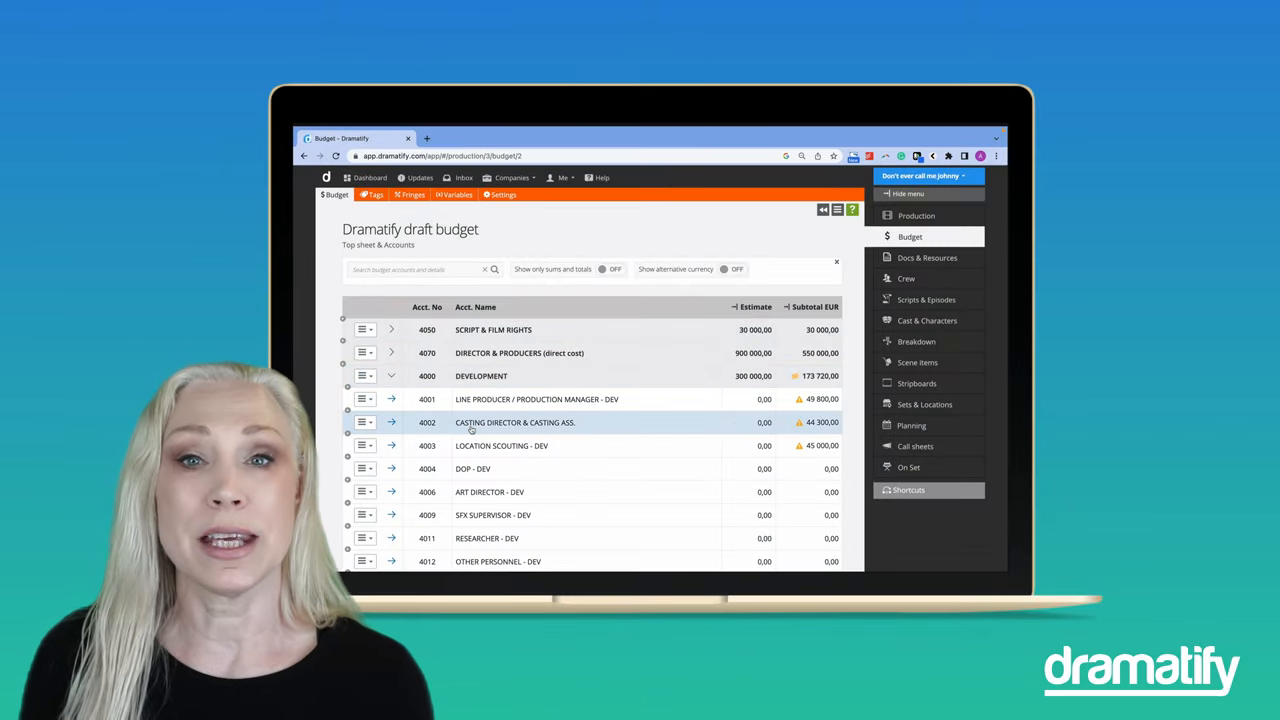
{"action": "scroll", "scroll_direction": "down", "scroll_amount": 3}
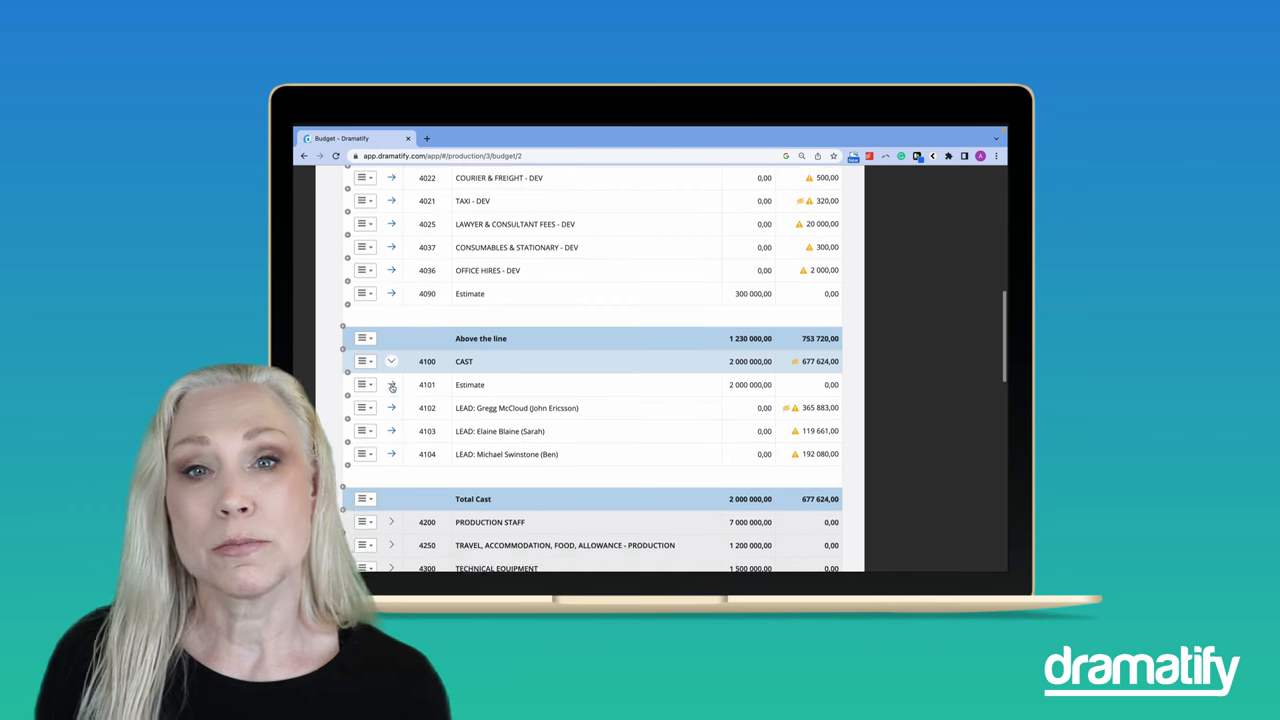
{"action": "scroll", "scroll_direction": "down", "scroll_amount": 3}
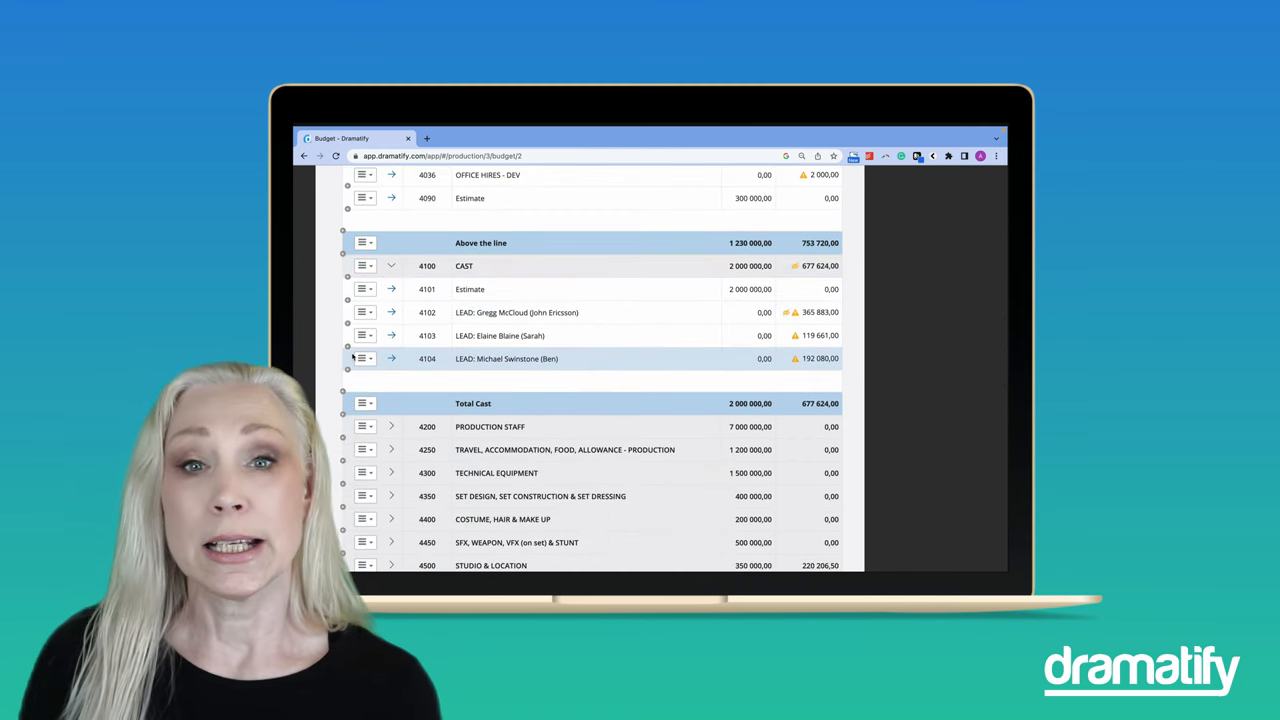
{"action": "left_click", "coordinate": [364, 358]}
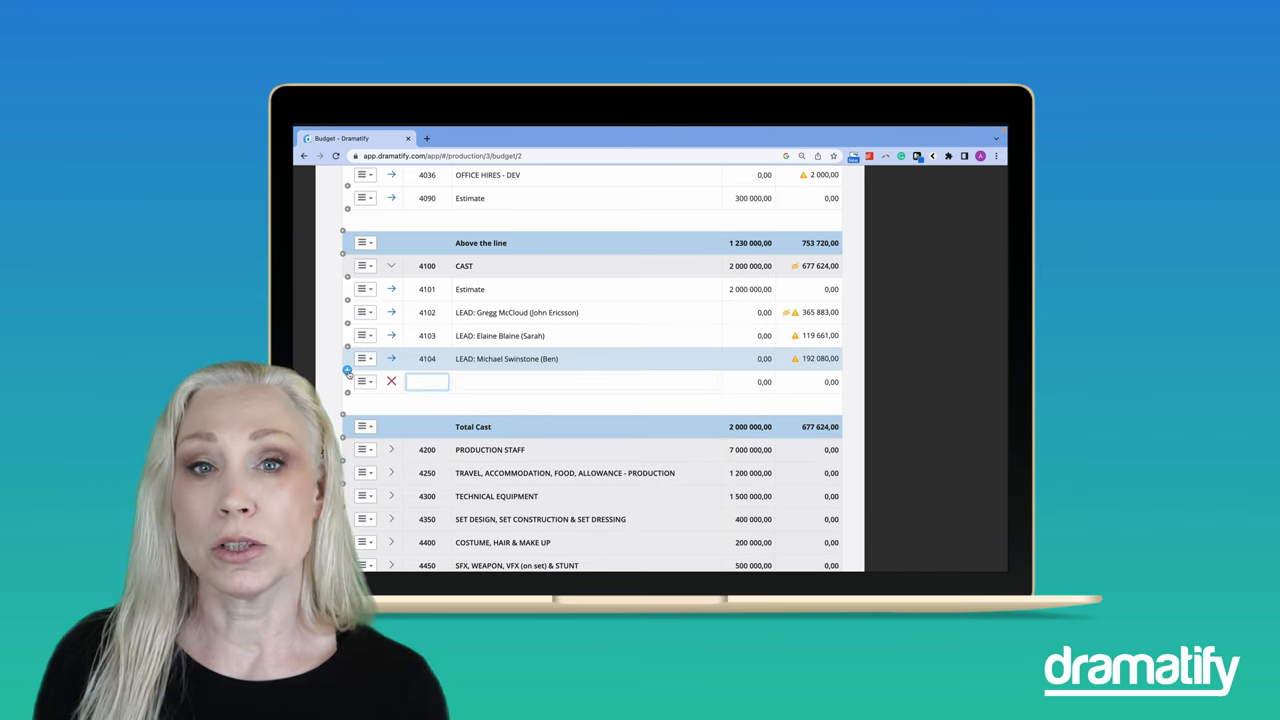
{"action": "type", "text": "SU"}
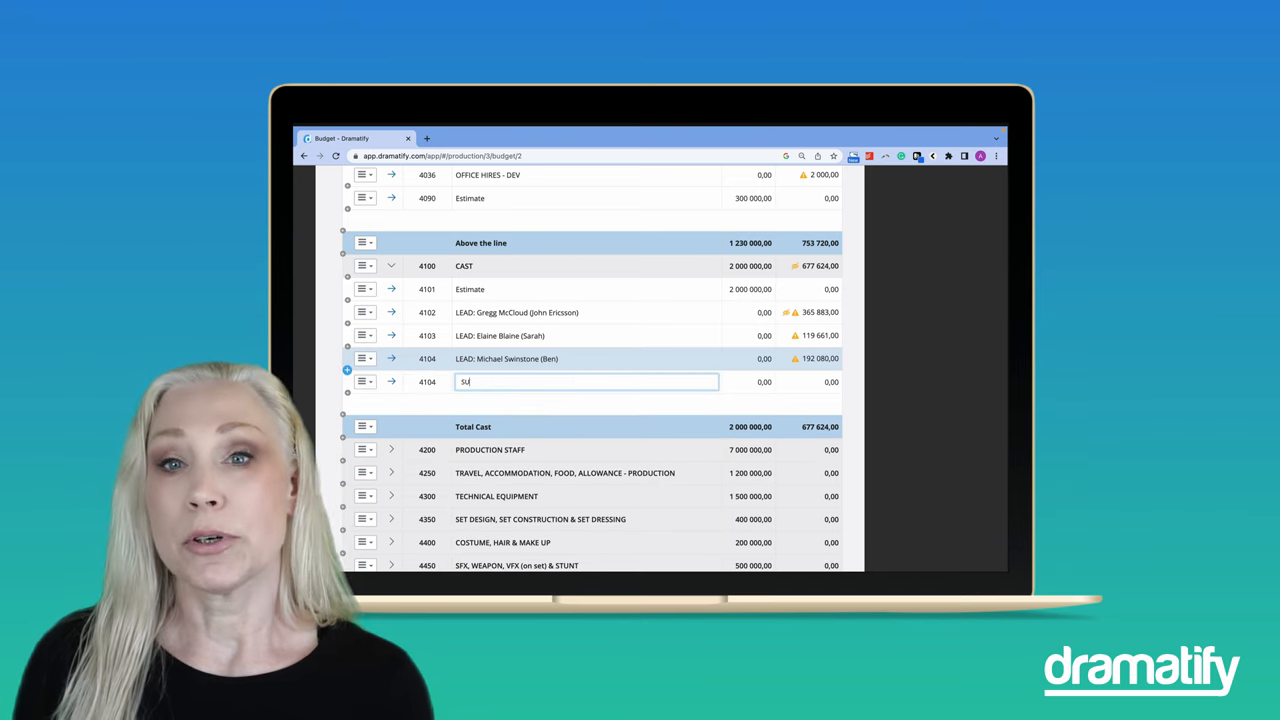
{"action": "type", "text": "SUPPORTING: Malcolm Dunnes (Daniel Ericsson)"}
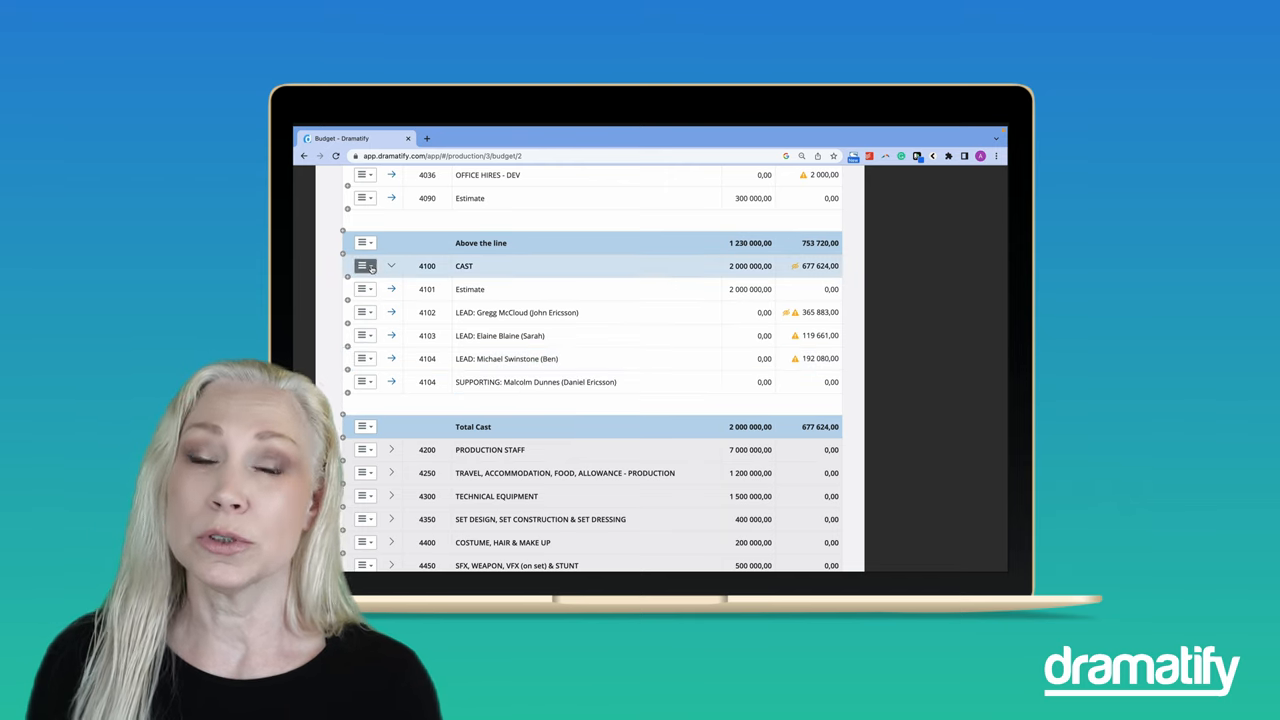
{"action": "left_click", "coordinate": [364, 264]}
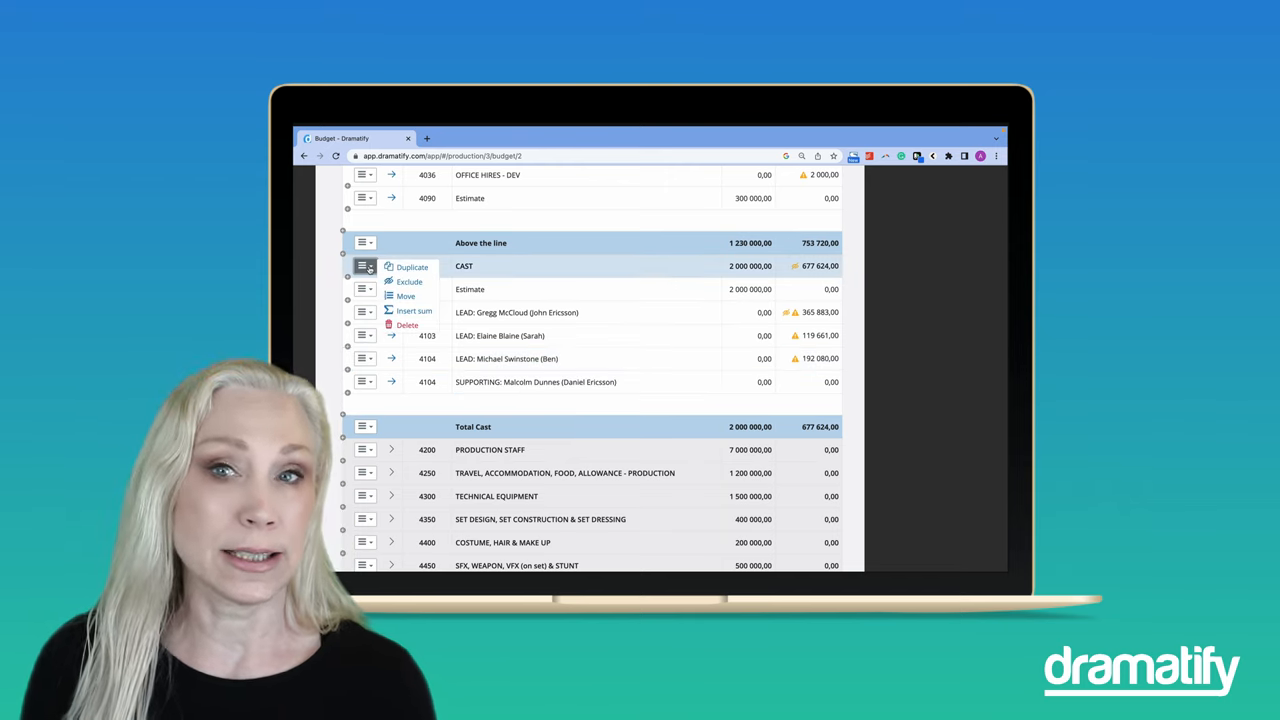
{"action": "mouse_move", "coordinate": [412, 312]}
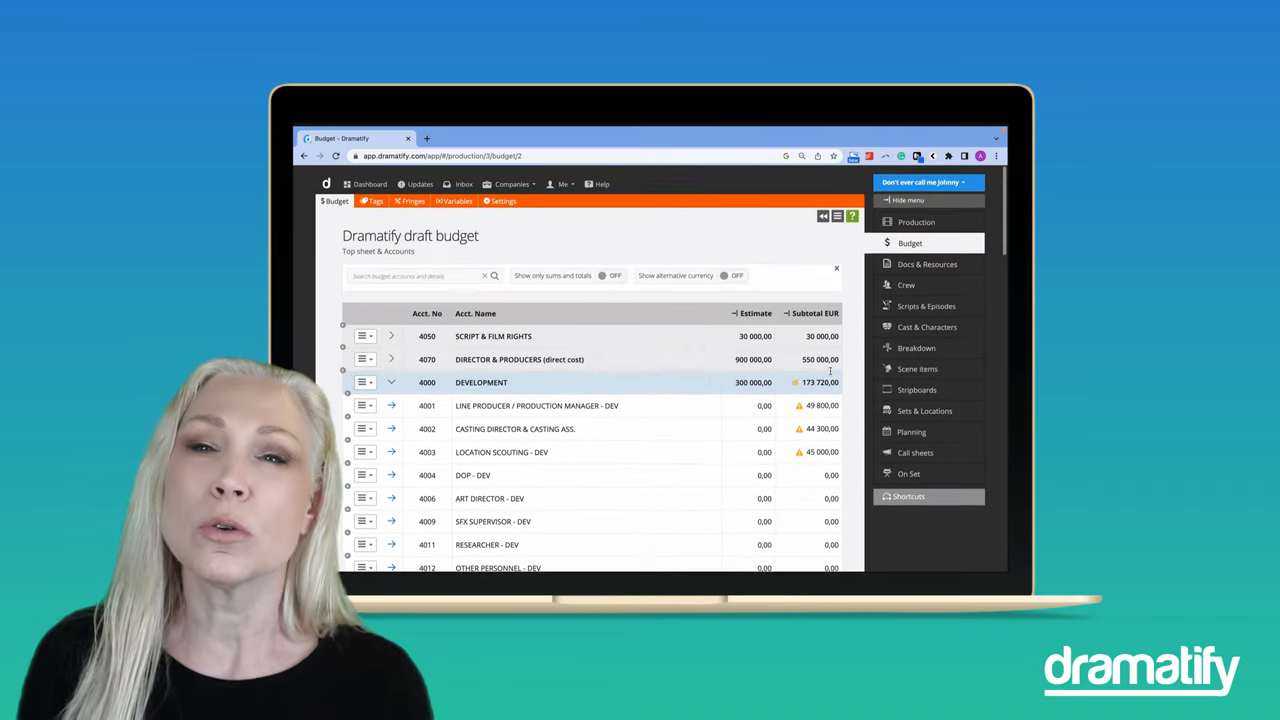
Step: Review the budget's Fringes, Variables and Settings pages, then return to the Budgets overview
{"action": "left_click", "coordinate": [836, 216]}
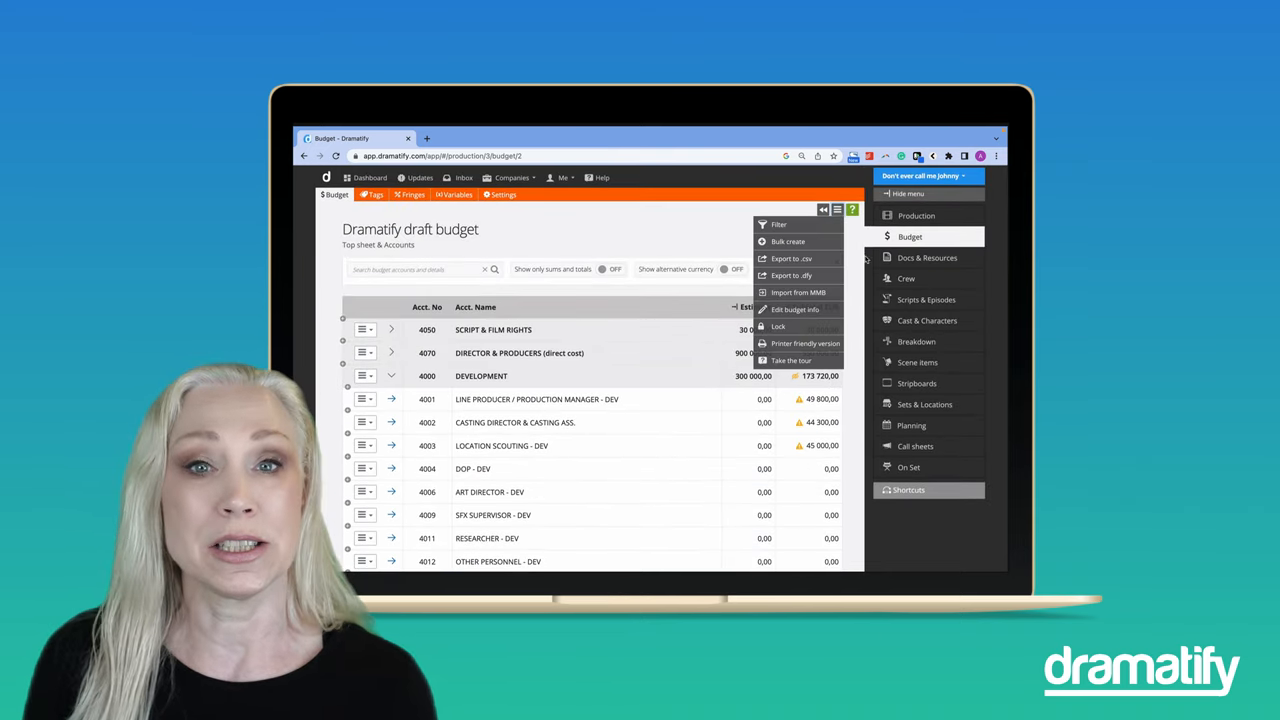
{"action": "left_click", "coordinate": [798, 292]}
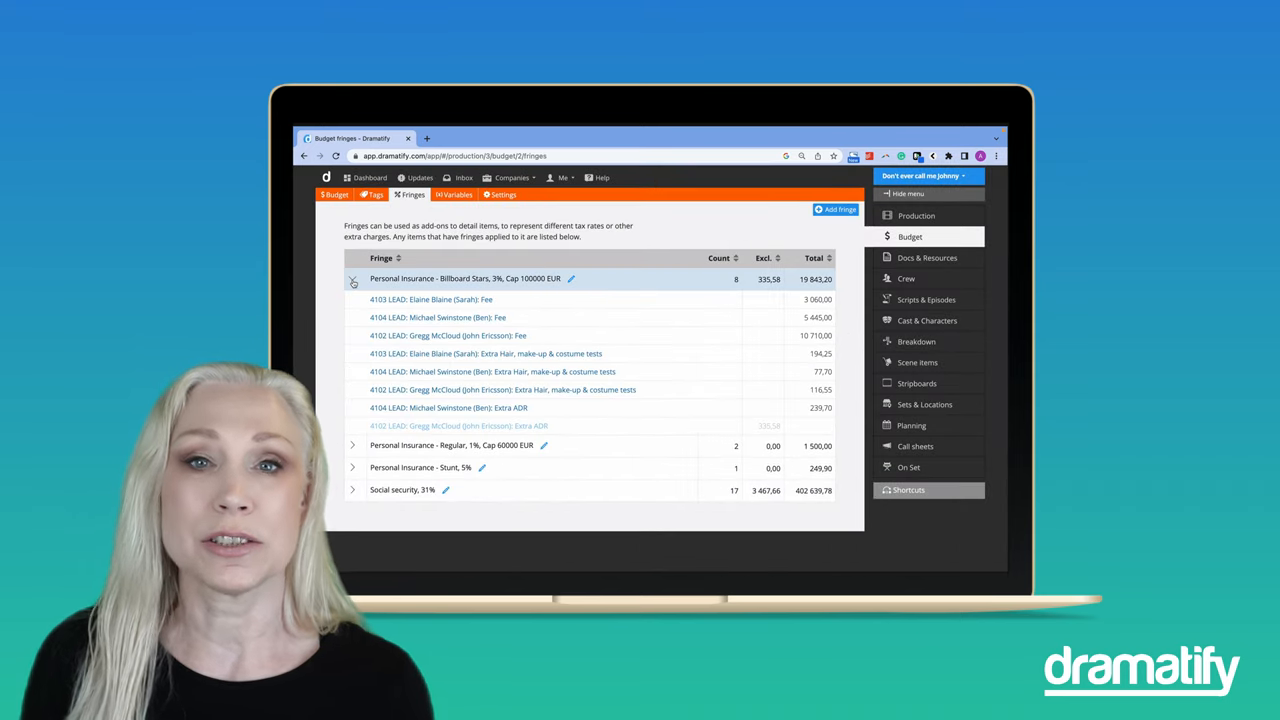
{"action": "left_click", "coordinate": [454, 194]}
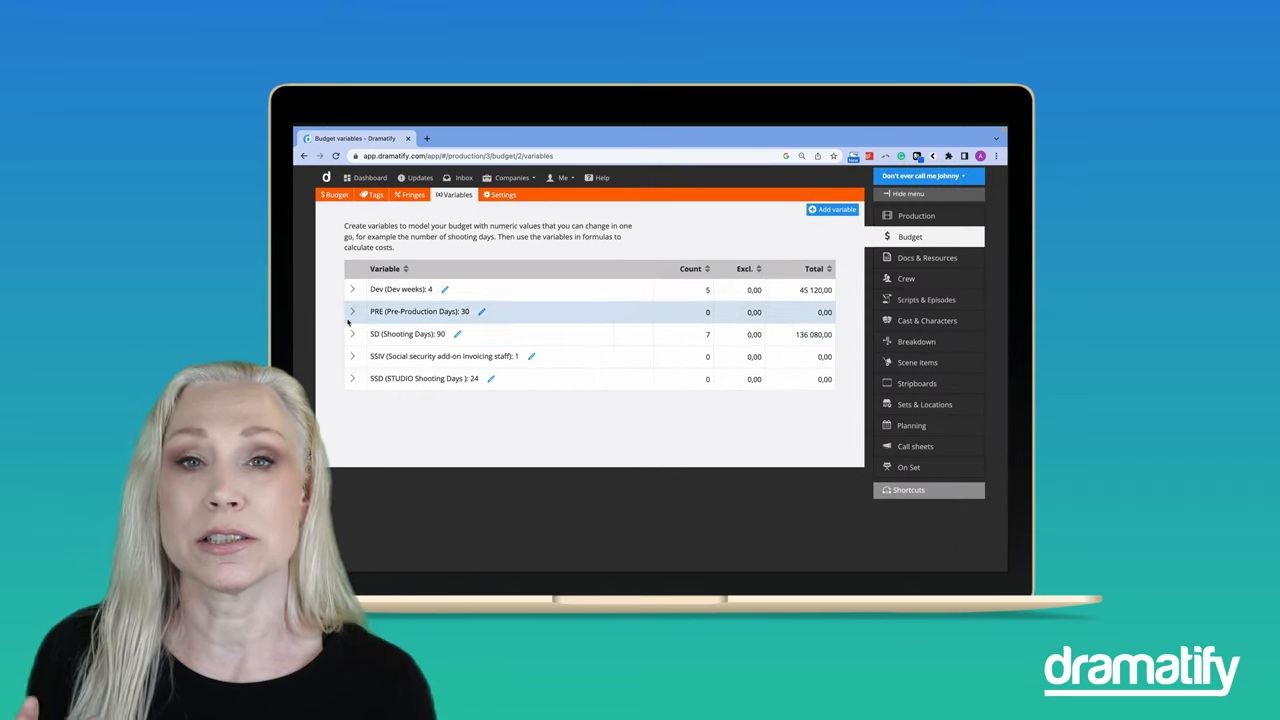
{"action": "left_click", "coordinate": [504, 194]}
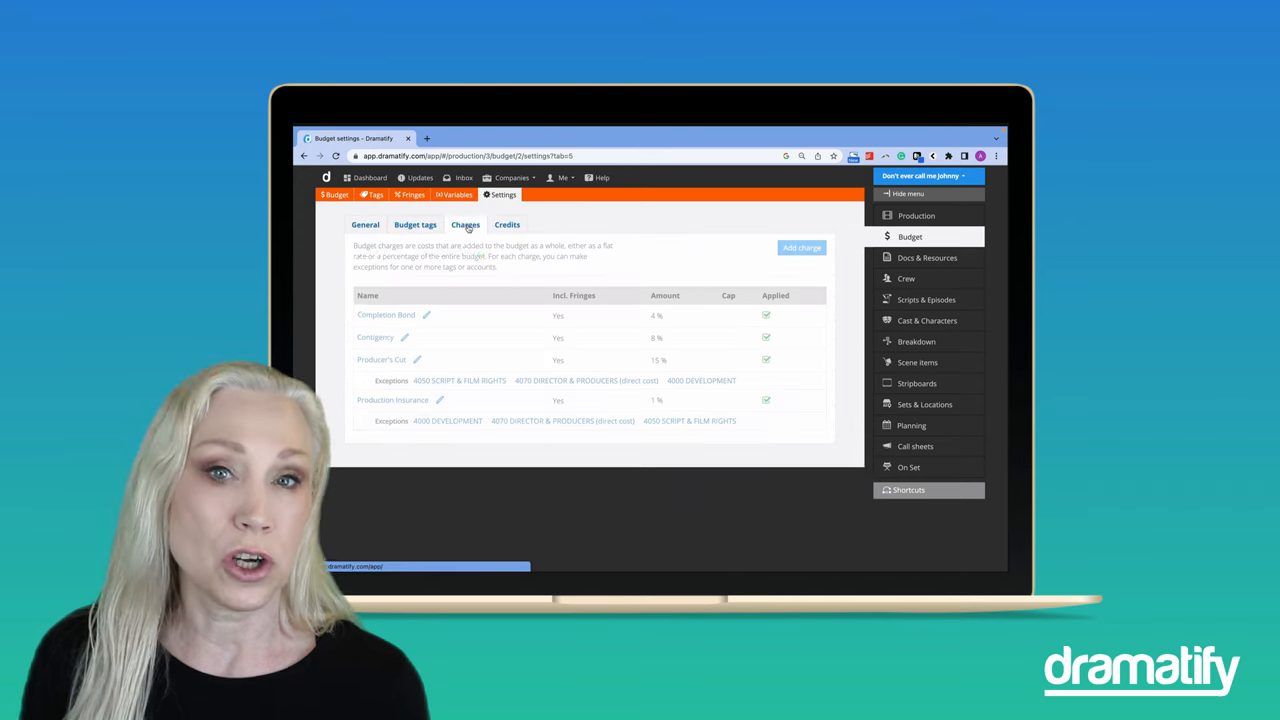
{"action": "left_click", "coordinate": [508, 224]}
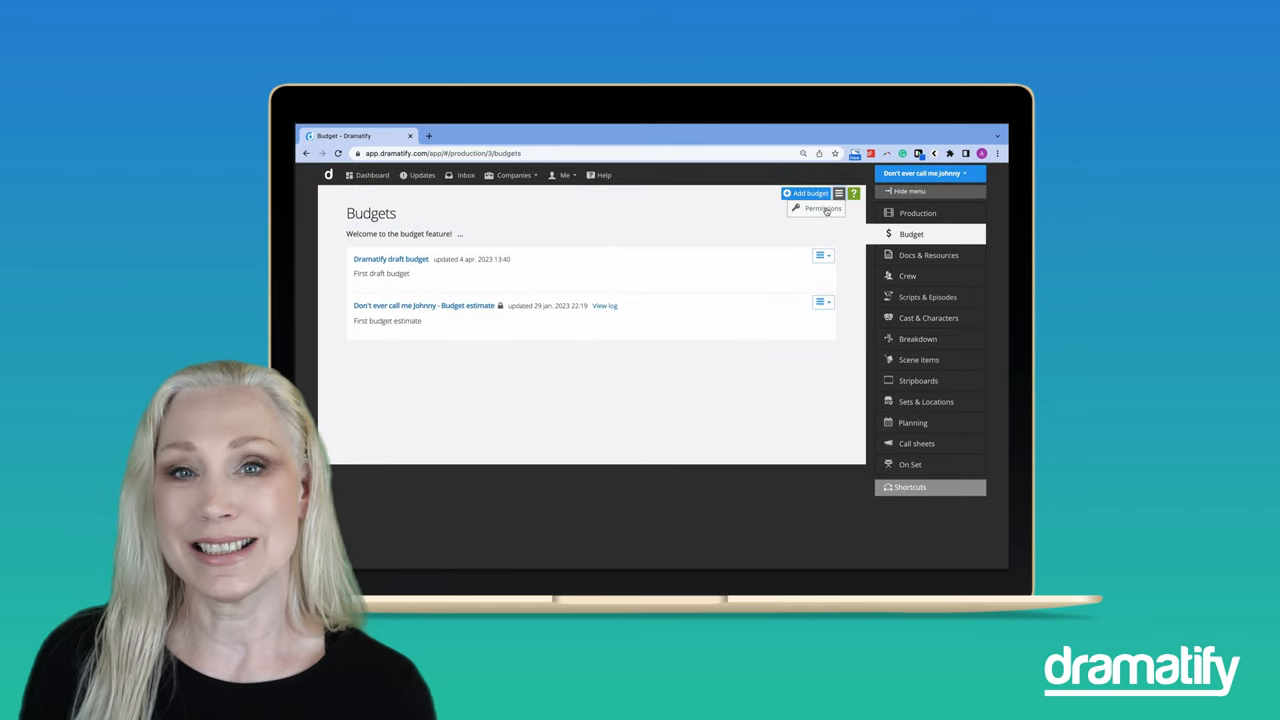
Step: Reopen the Dramatify draft budget from the Budgets overview
{"action": "left_click", "coordinate": [824, 208]}
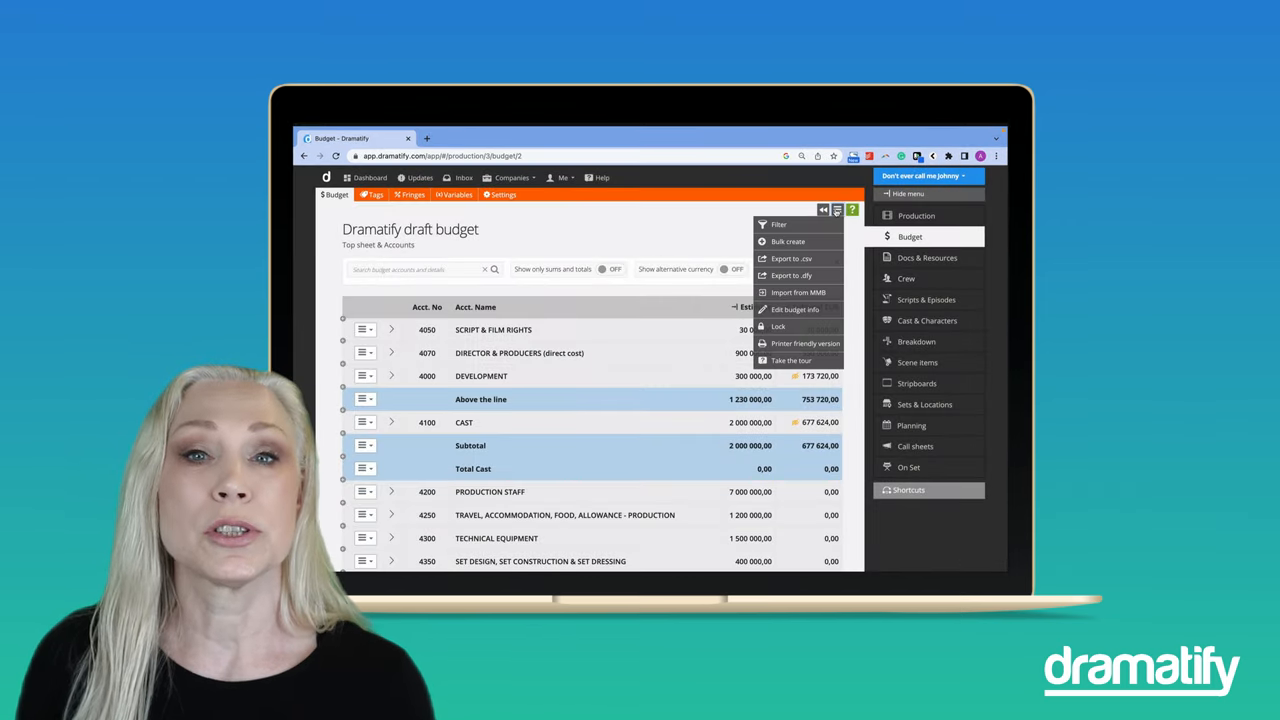
Step: Bulk create accounts from Locations under 4500 STUDIO & LOCATION, first number 4501, and preview them
{"action": "left_click", "coordinate": [788, 240]}
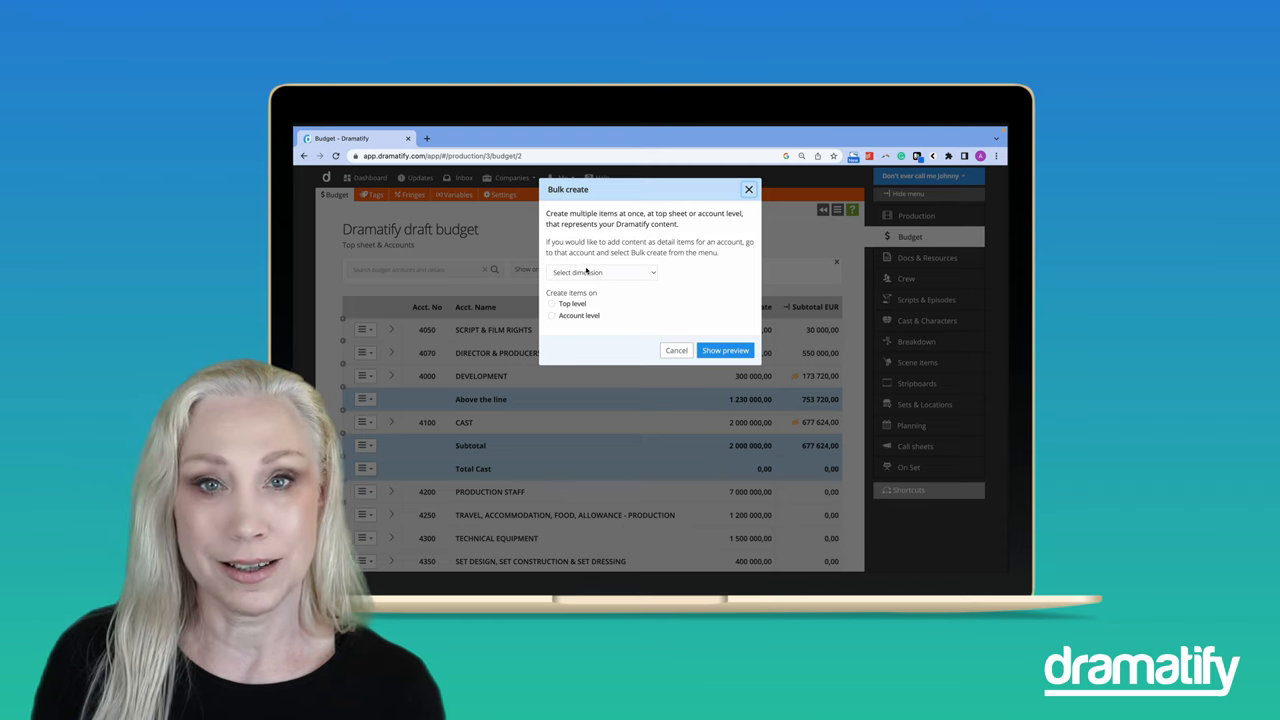
{"action": "left_click", "coordinate": [600, 272]}
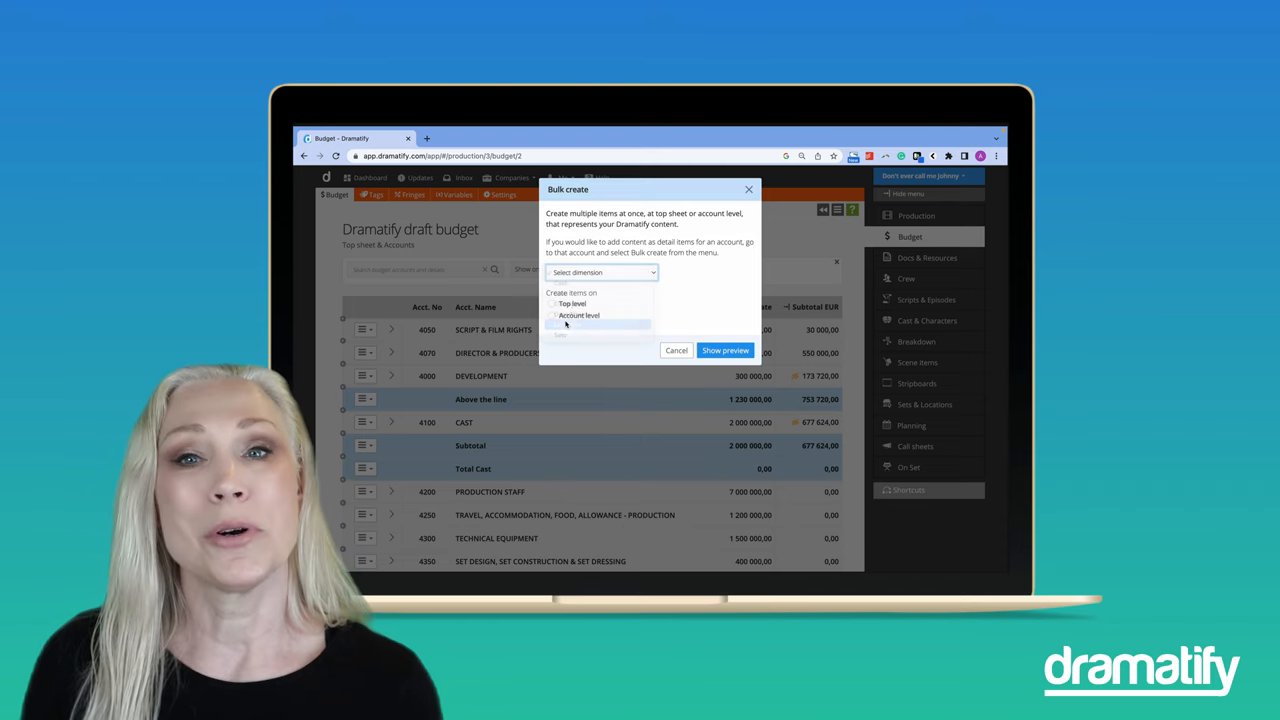
{"action": "left_click", "coordinate": [552, 316]}
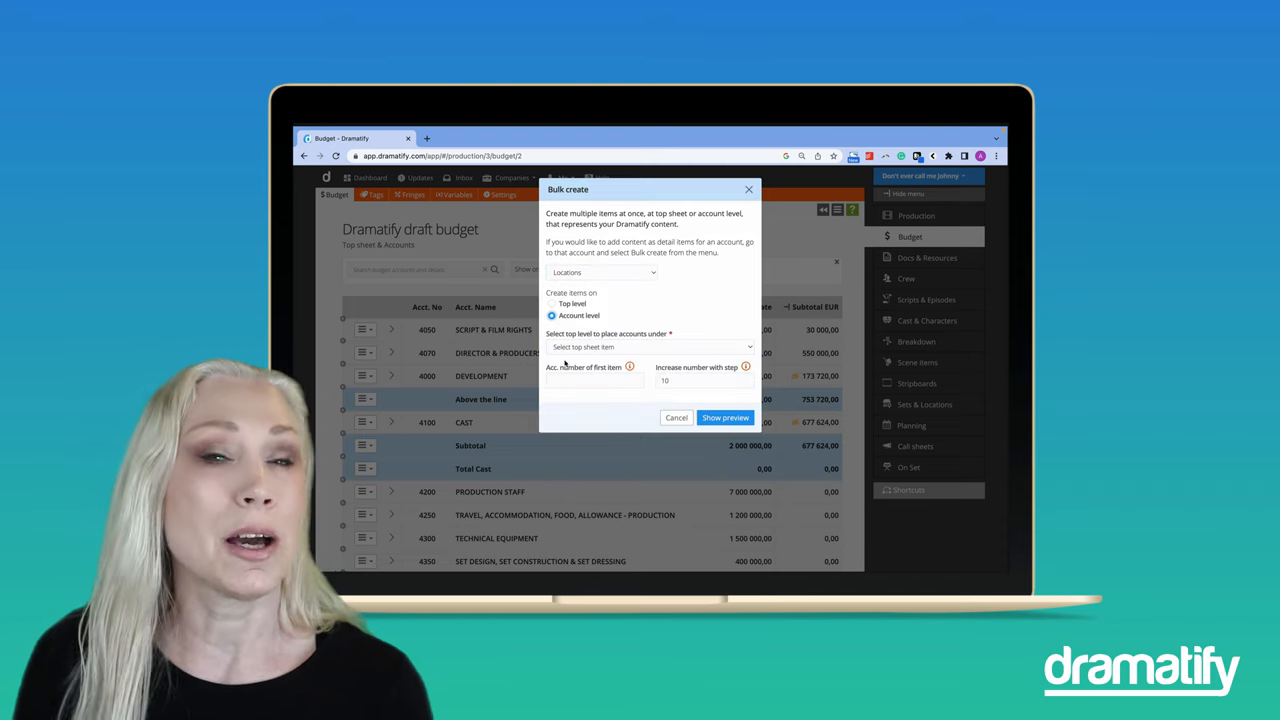
{"action": "left_click", "coordinate": [650, 348]}
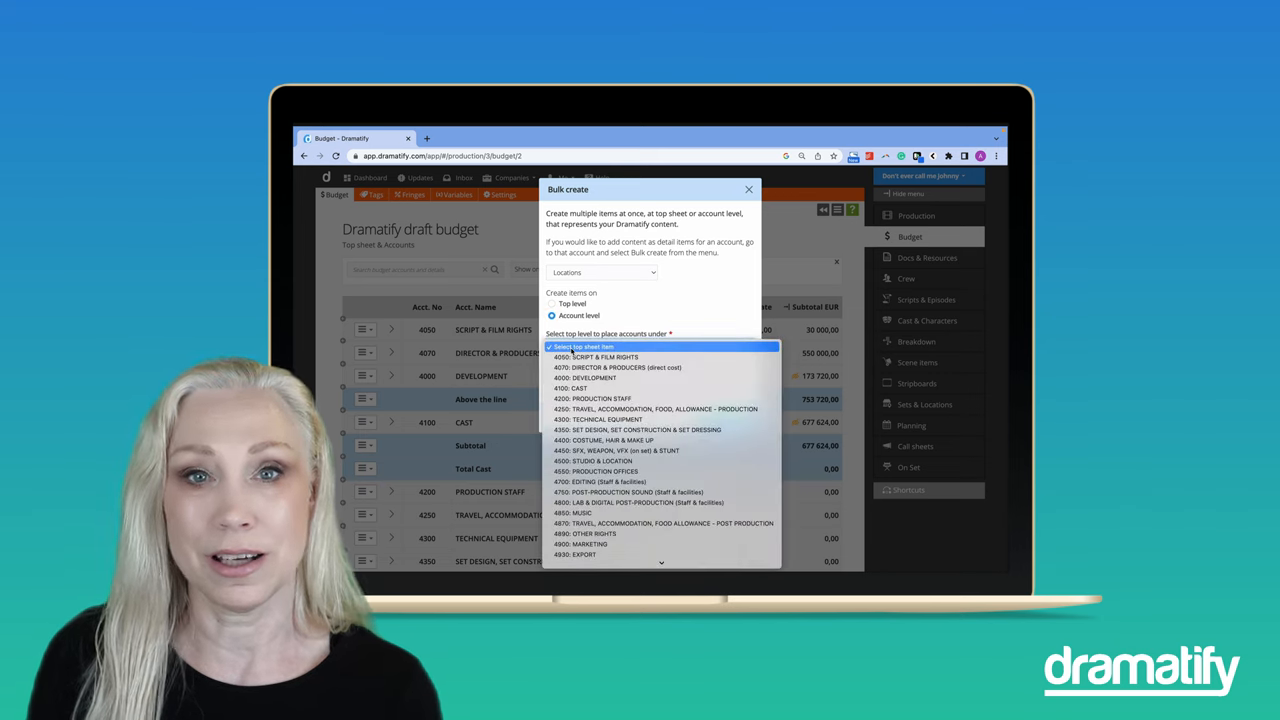
{"action": "left_click", "coordinate": [602, 460]}
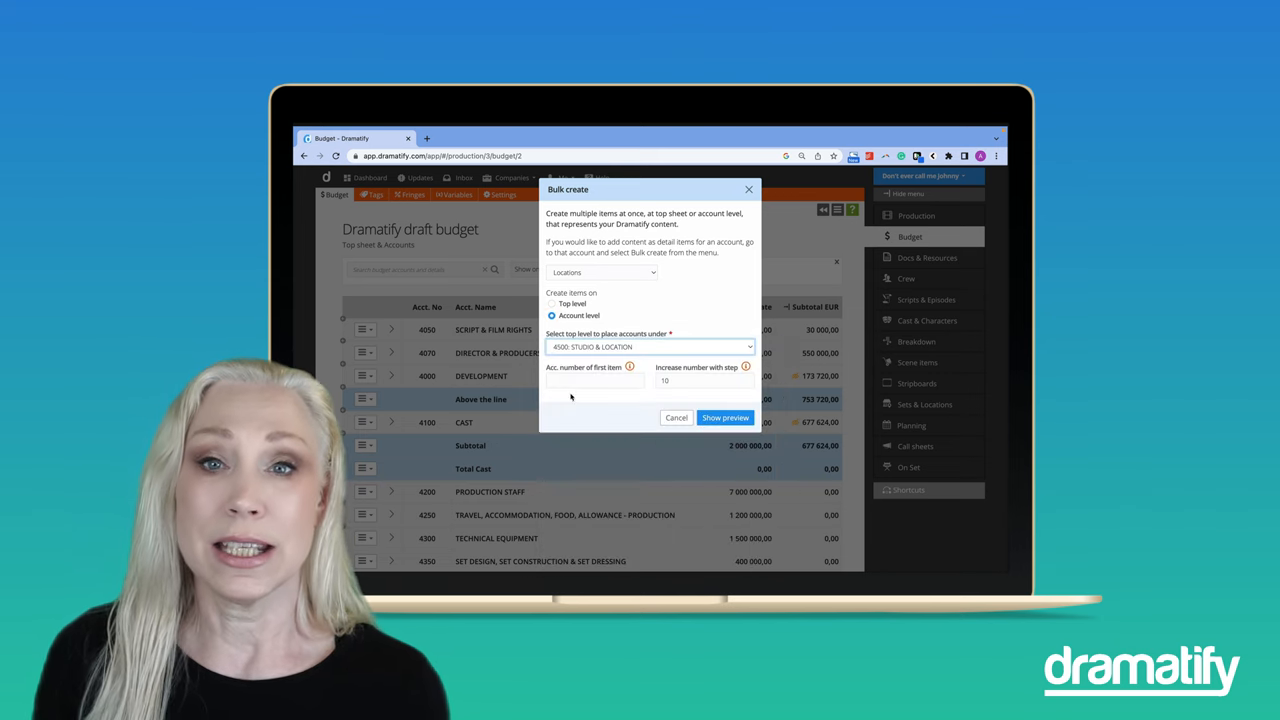
{"action": "left_click", "coordinate": [590, 380]}
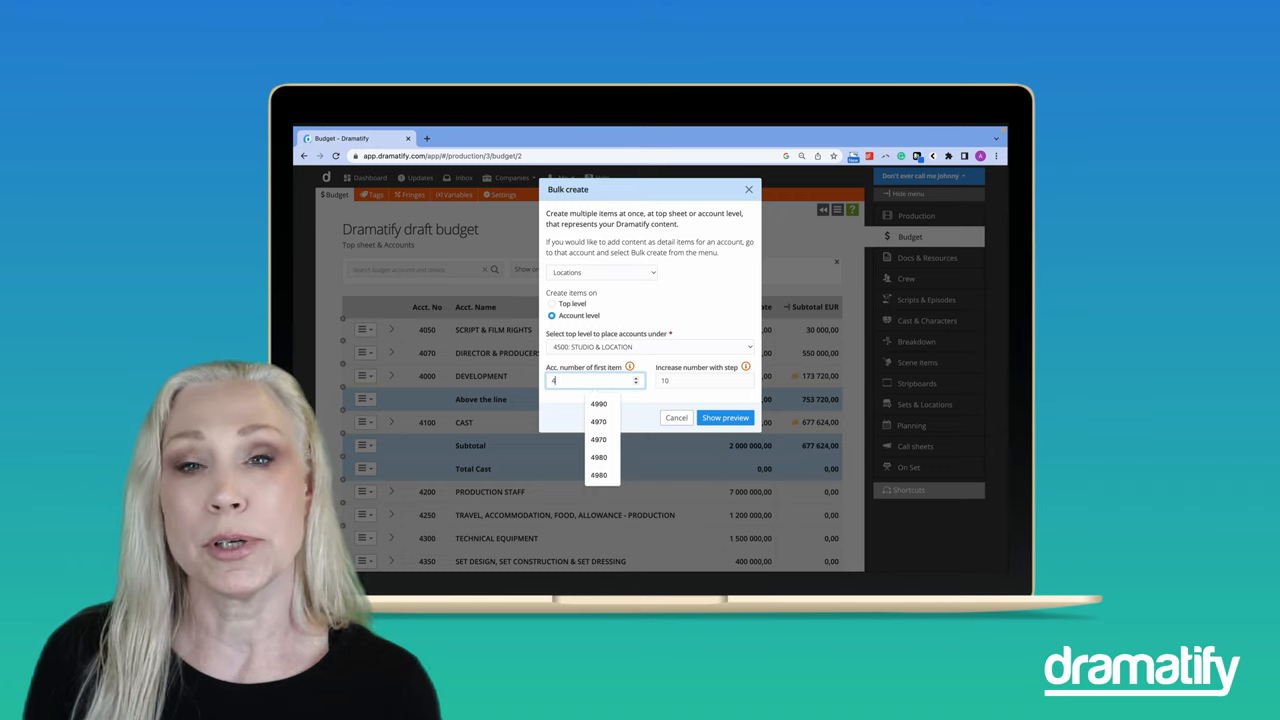
{"action": "type", "text": "4501"}
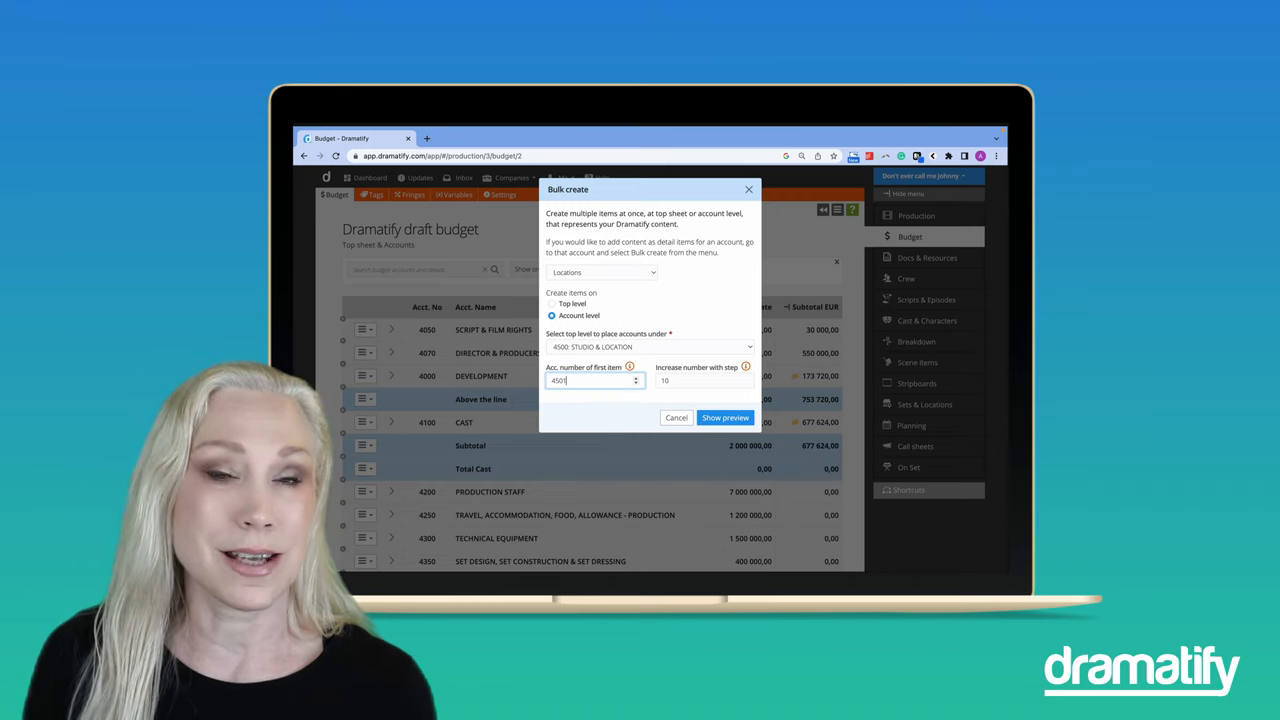
{"action": "left_click", "coordinate": [700, 380]}
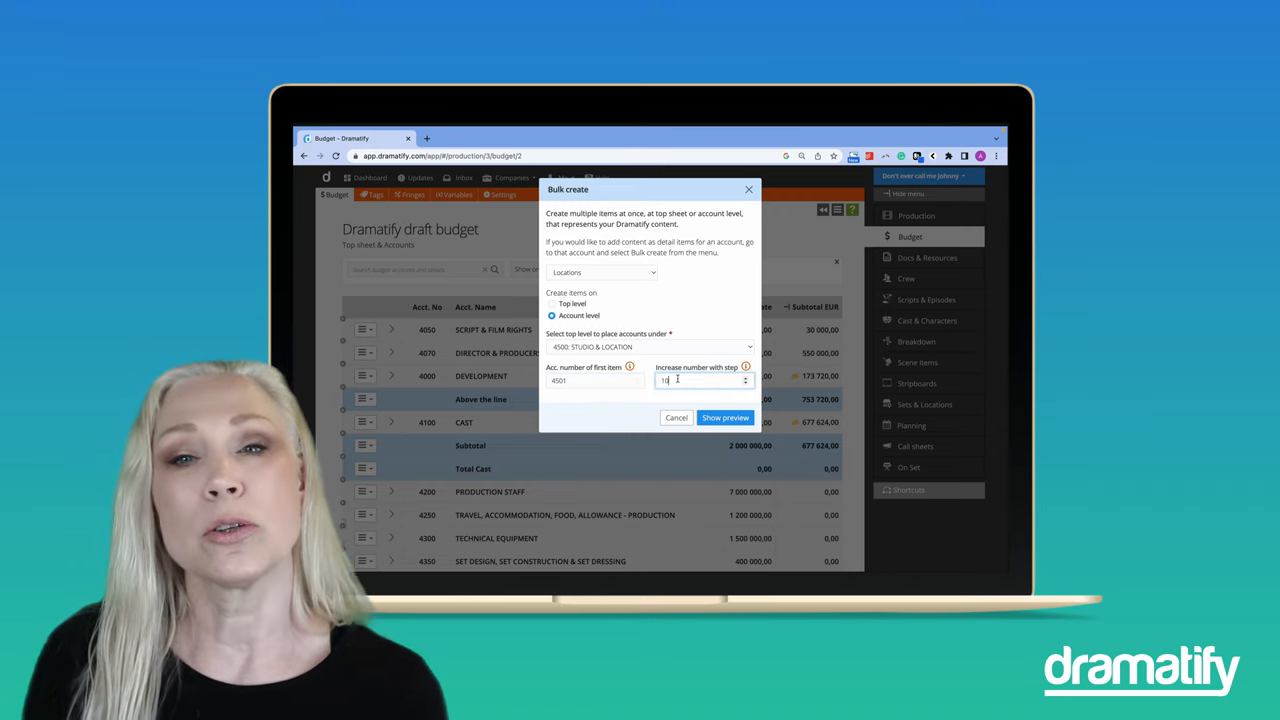
{"action": "left_click", "coordinate": [724, 418]}
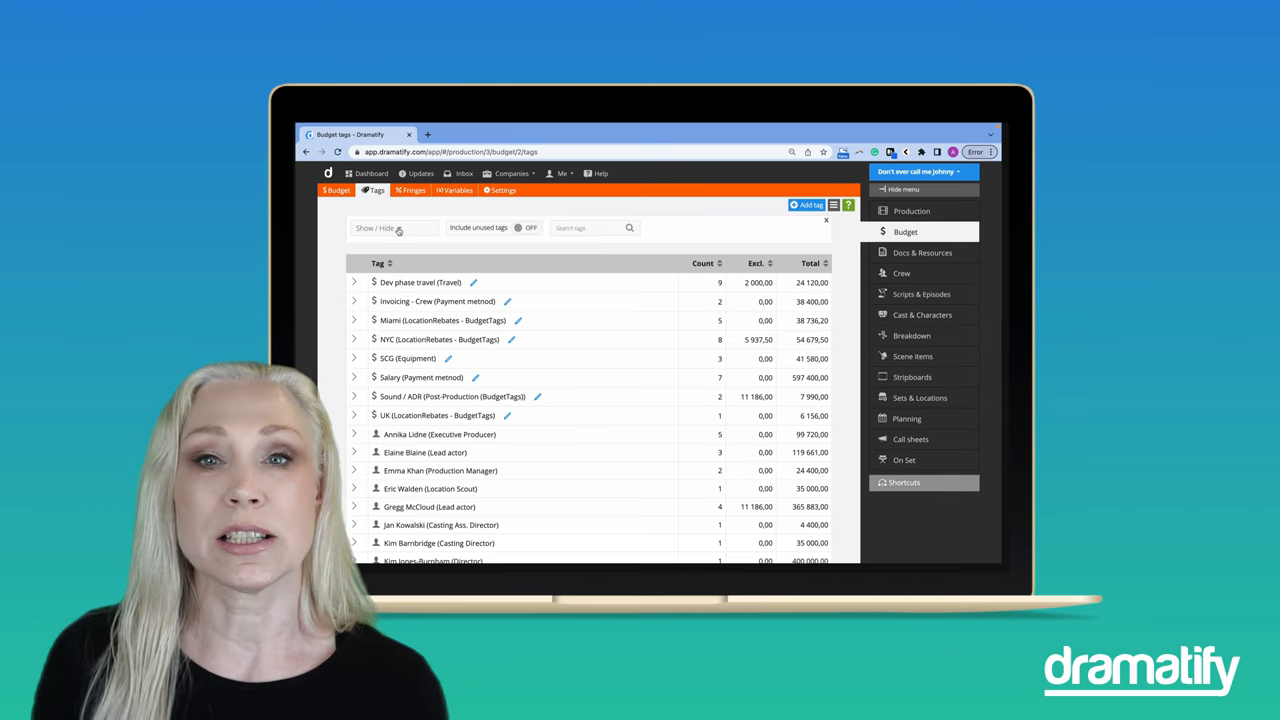
Step: Check the tag types filter and browse down the budget's tag list
{"action": "left_click", "coordinate": [392, 228]}
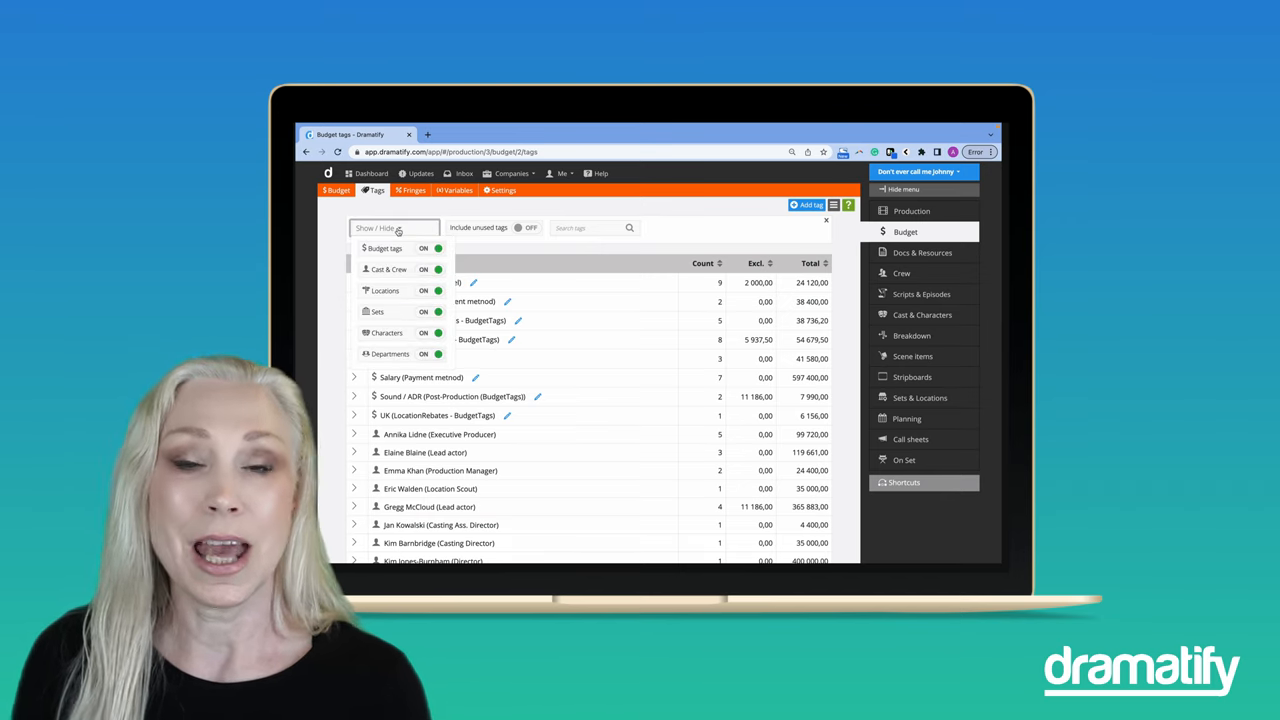
{"action": "left_click", "coordinate": [392, 228]}
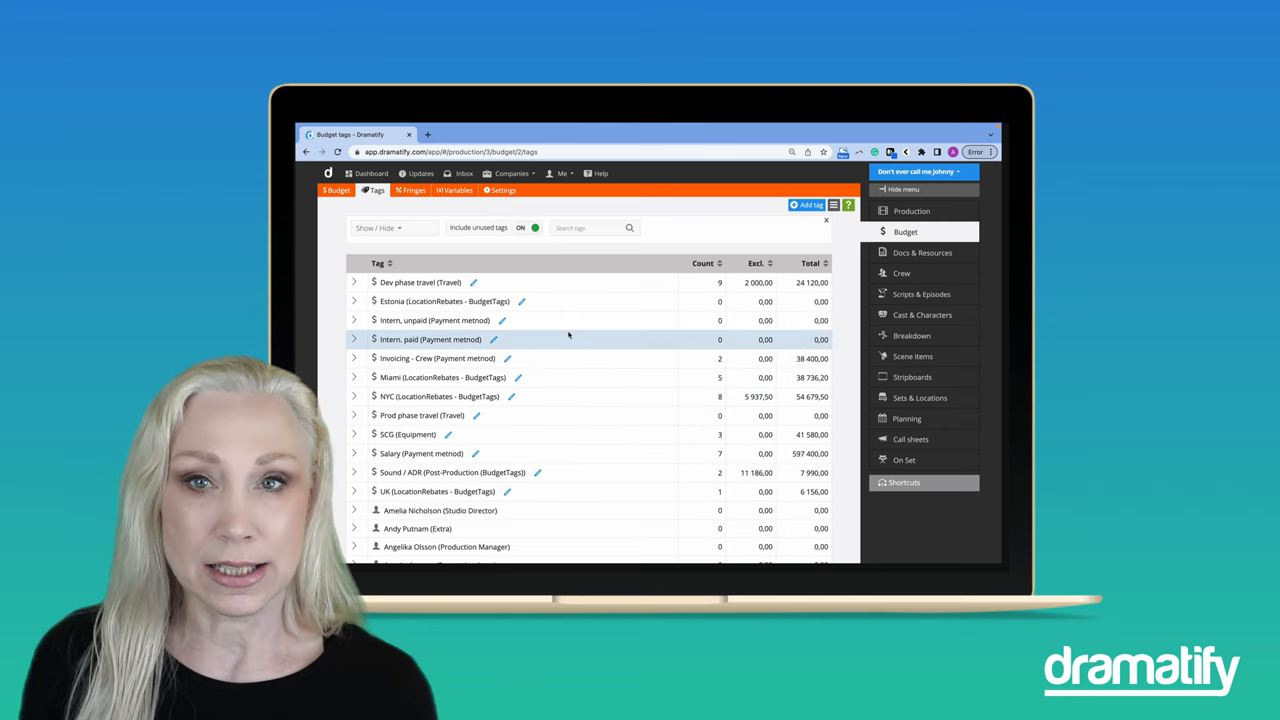
{"action": "scroll", "scroll_direction": "down", "scroll_amount": 3}
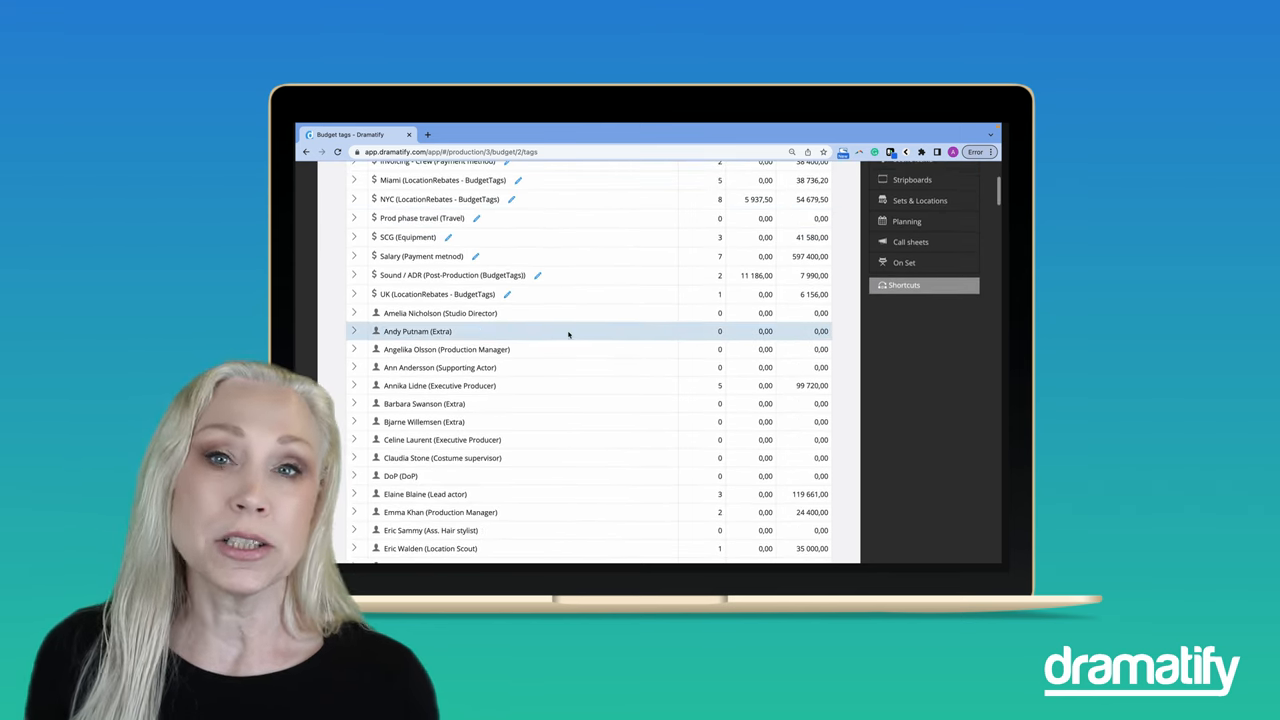
{"action": "scroll", "scroll_direction": "down", "scroll_amount": 3}
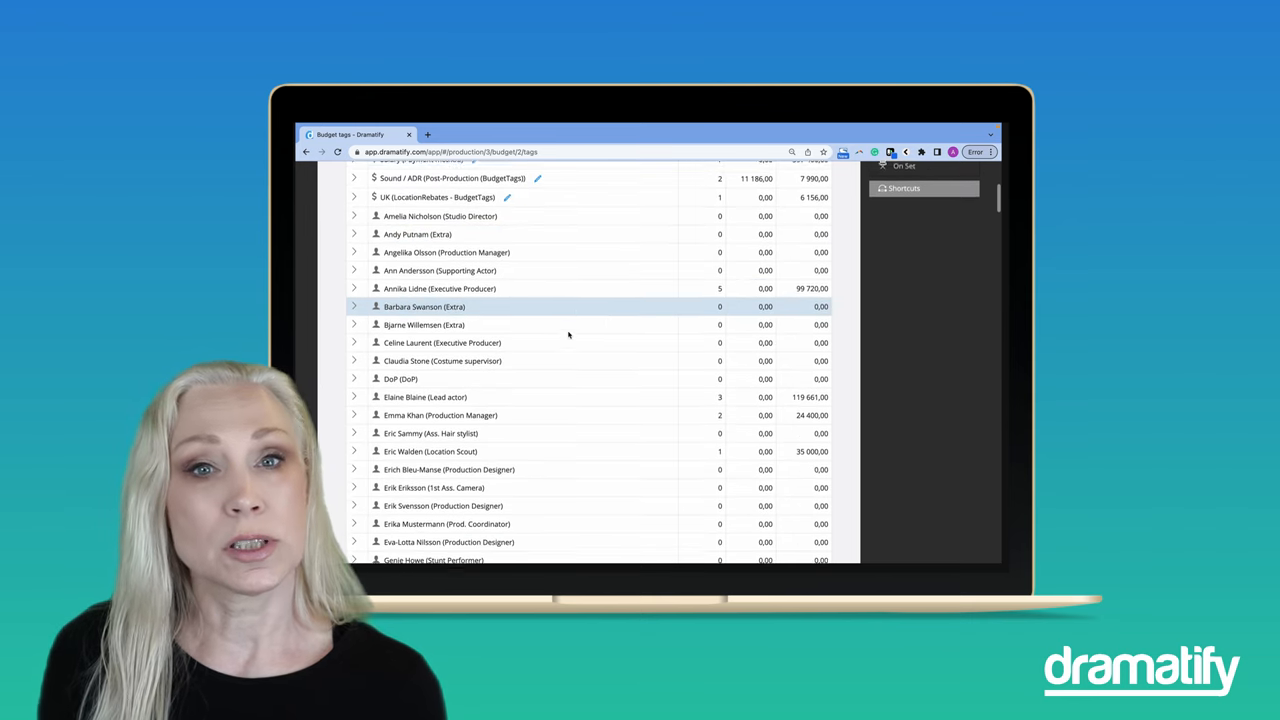
{"action": "scroll", "scroll_direction": "down", "scroll_amount": 3}
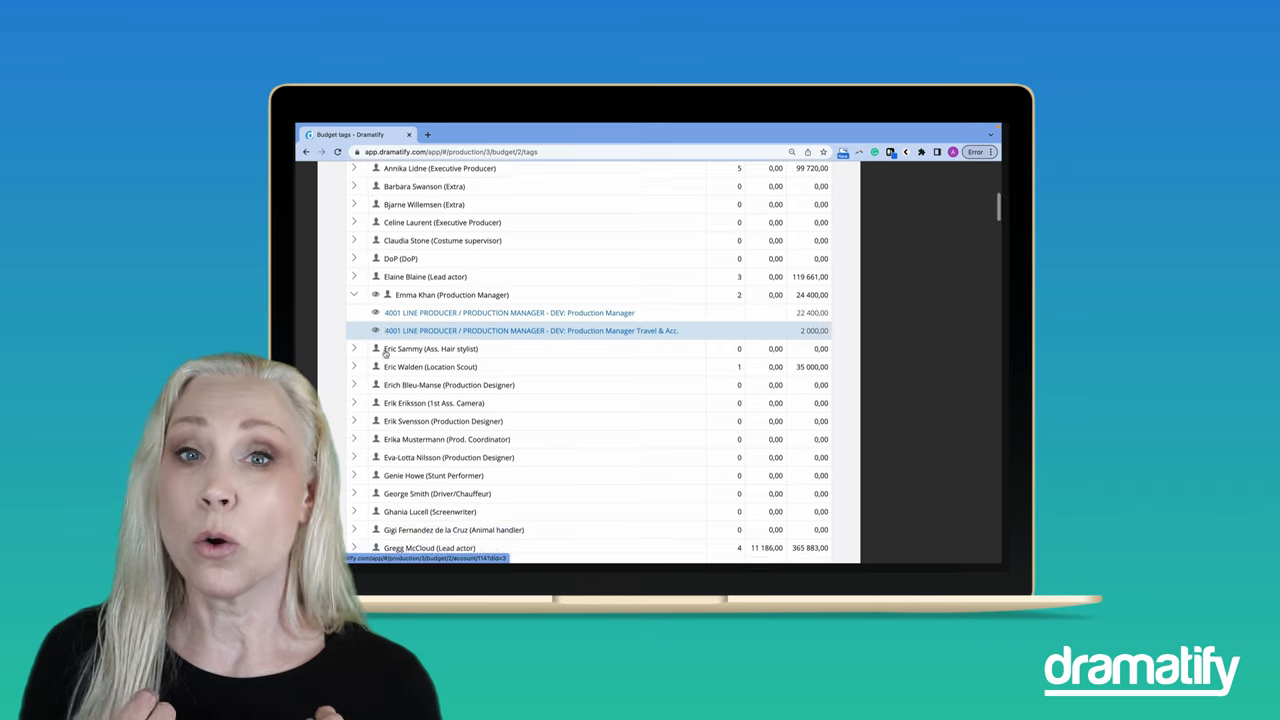
{"action": "scroll", "scroll_direction": "down", "scroll_amount": 3}
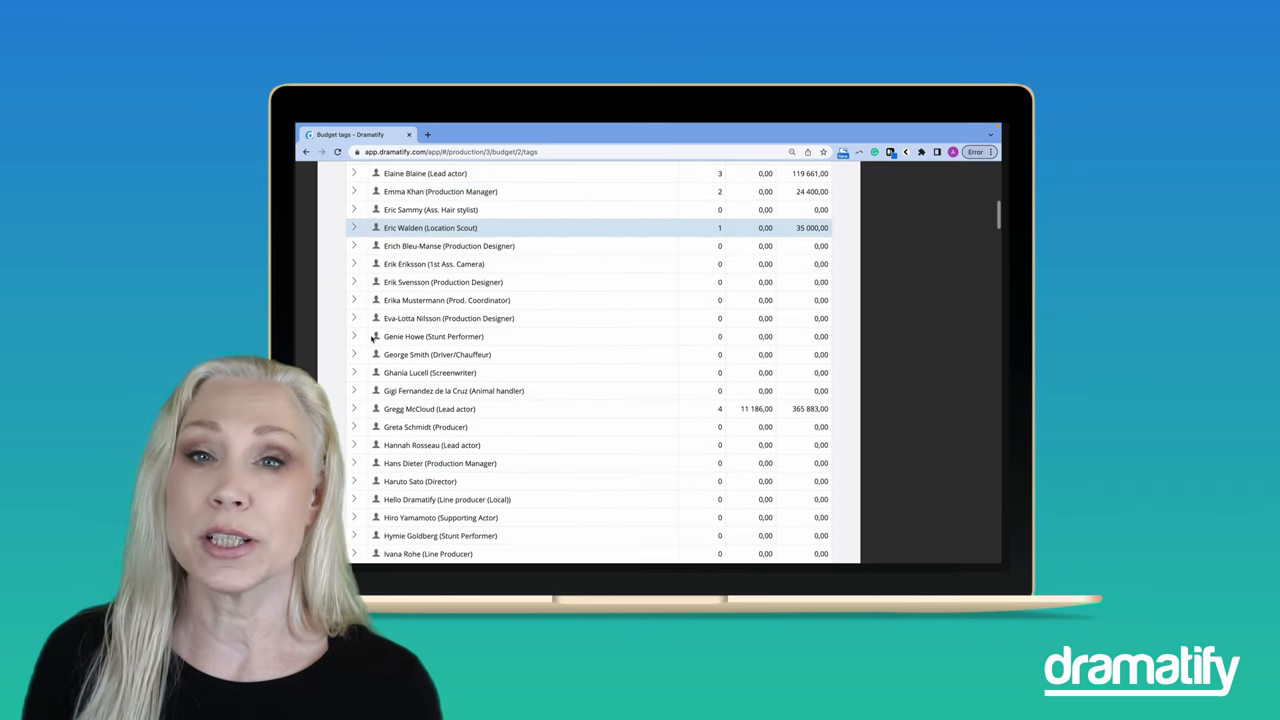
{"action": "scroll", "scroll_direction": "down", "scroll_amount": 3}
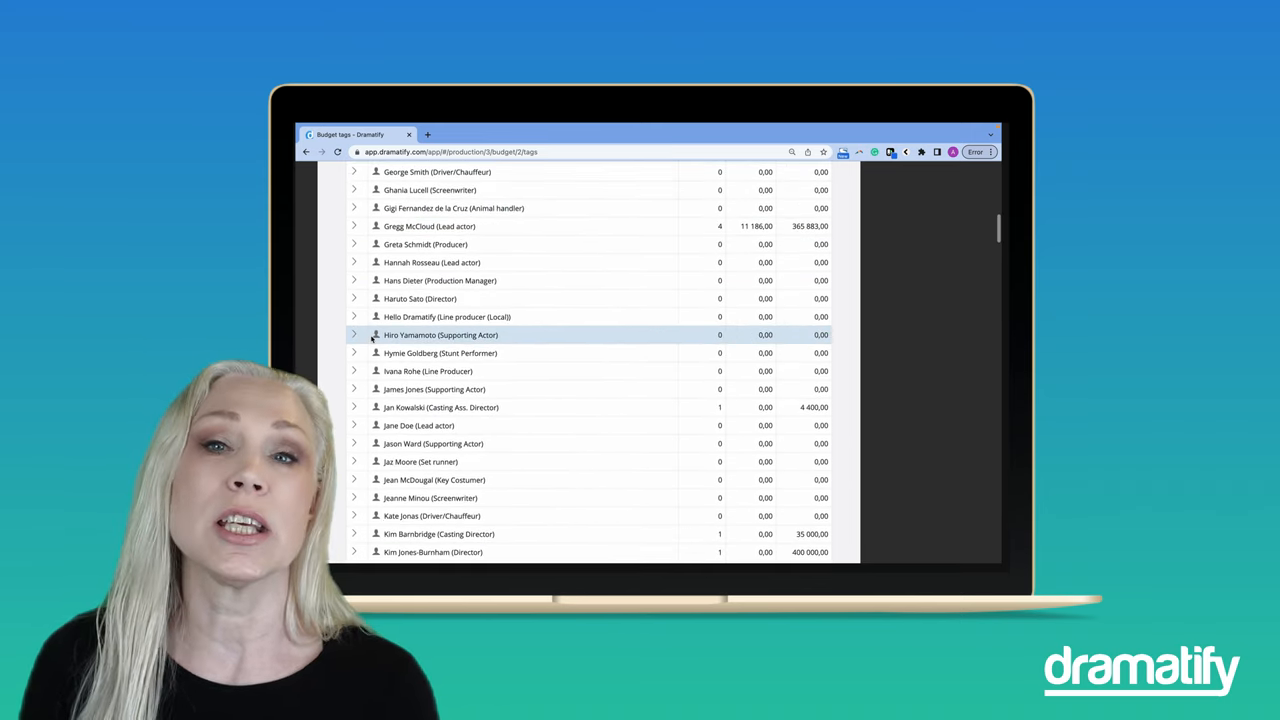
{"action": "scroll", "scroll_direction": "down", "scroll_amount": 3}
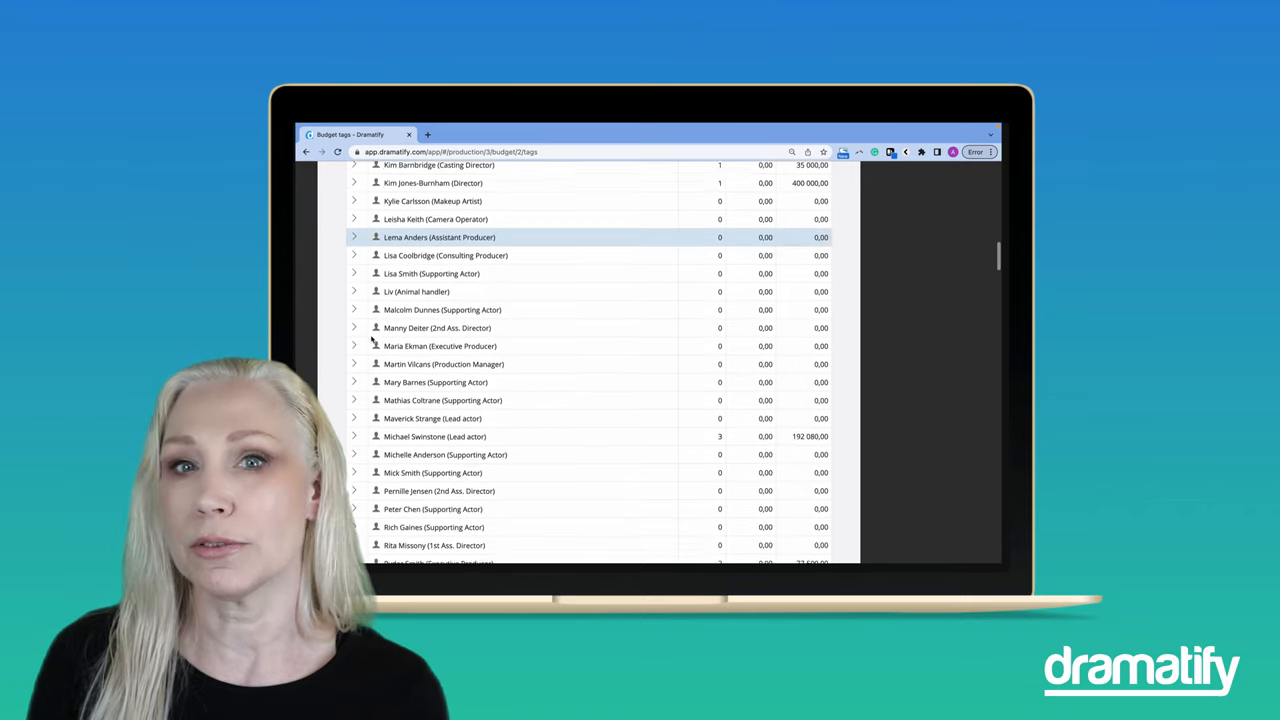
{"action": "scroll", "scroll_direction": "down", "scroll_amount": 3}
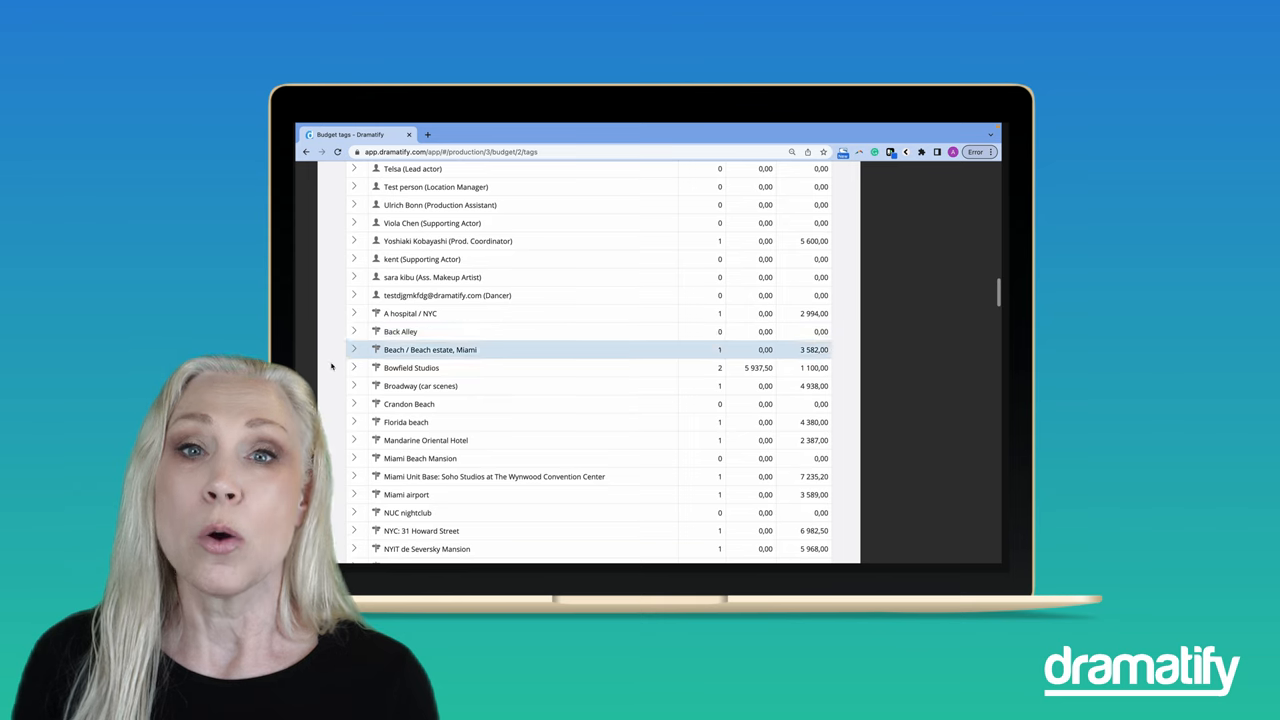
Step: Expand the Bowfield Studios tag to review its items and totals
{"action": "left_click", "coordinate": [354, 368]}
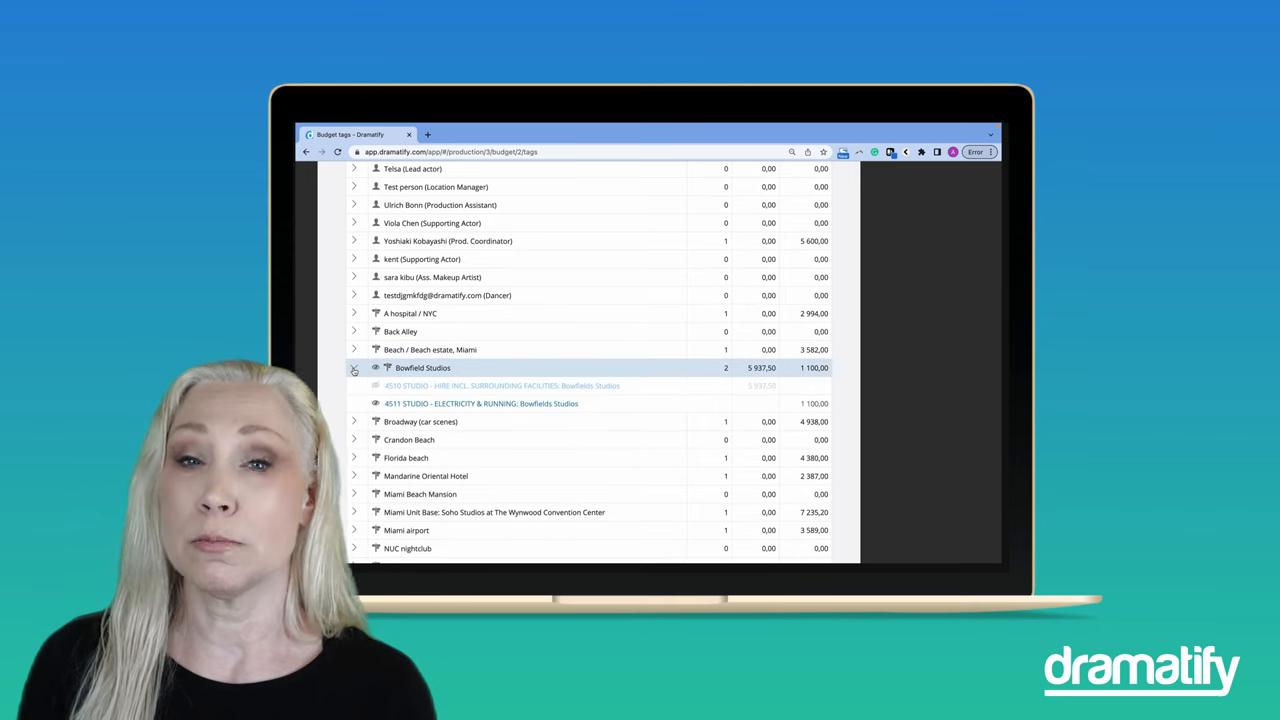
{"action": "scroll", "scroll_direction": "down", "scroll_amount": 3}
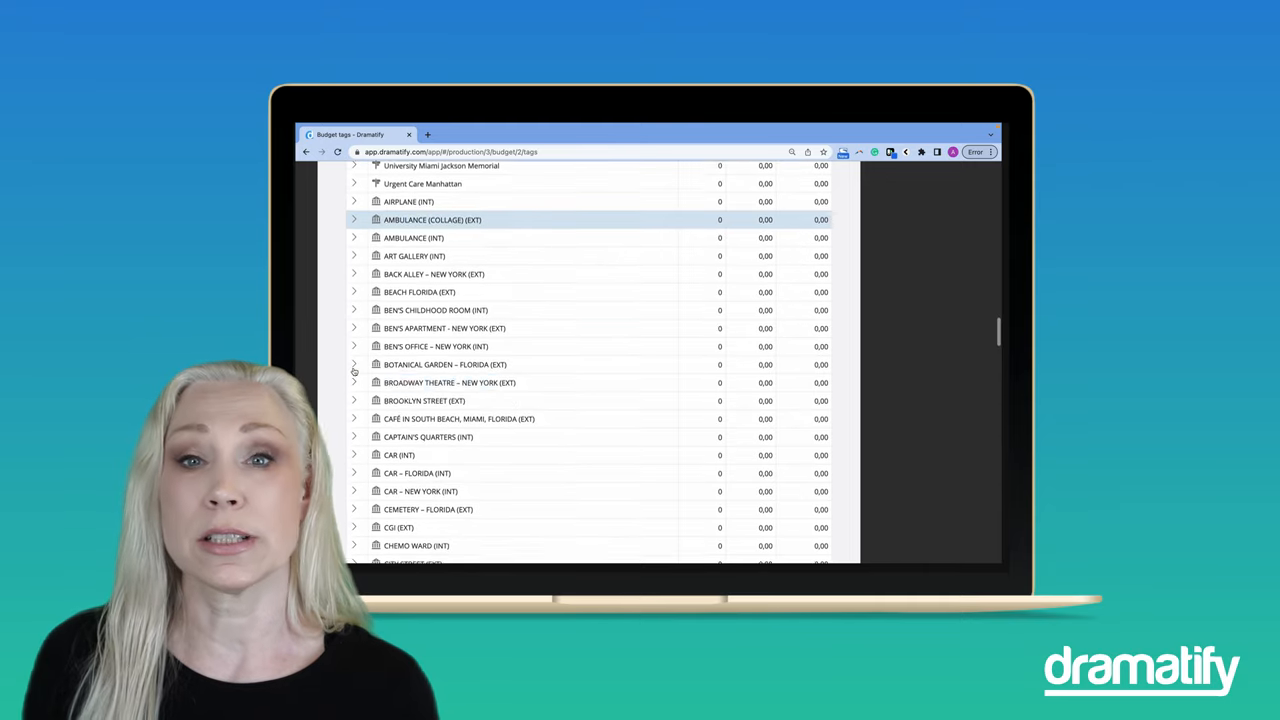
{"action": "scroll", "scroll_direction": "down", "scroll_amount": 3}
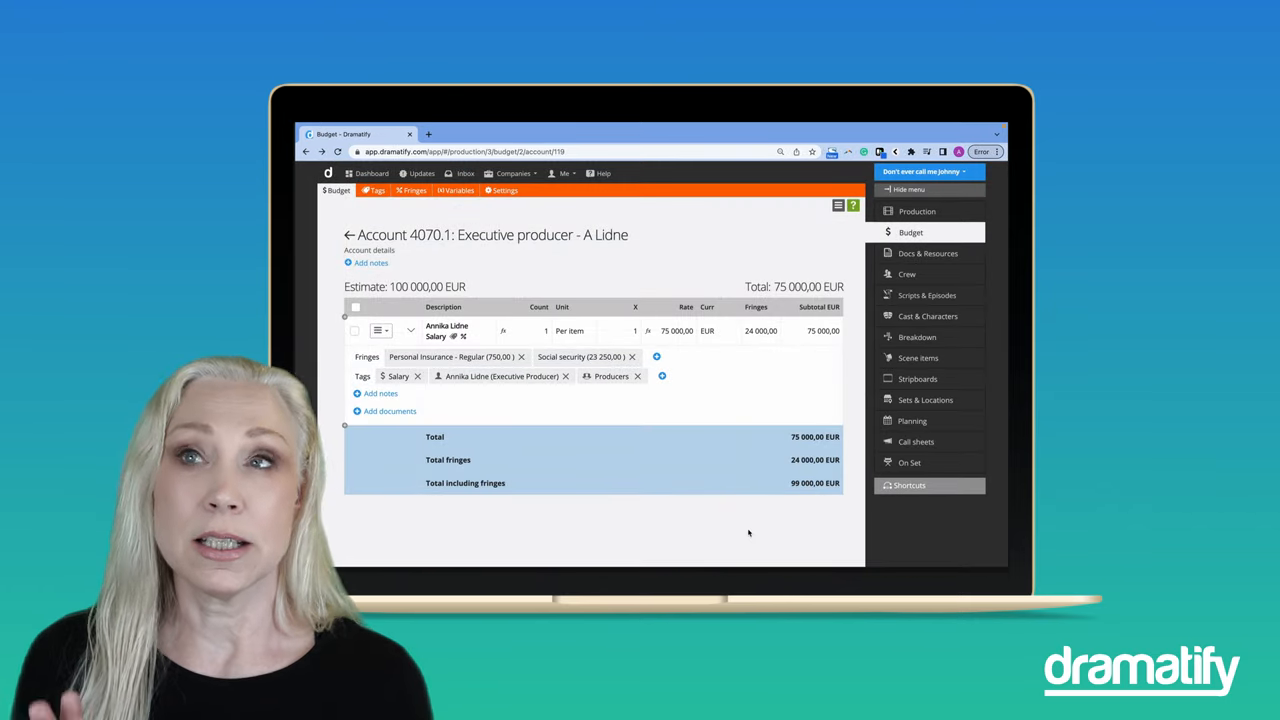
{"action": "mouse_move", "coordinate": [672, 528]}
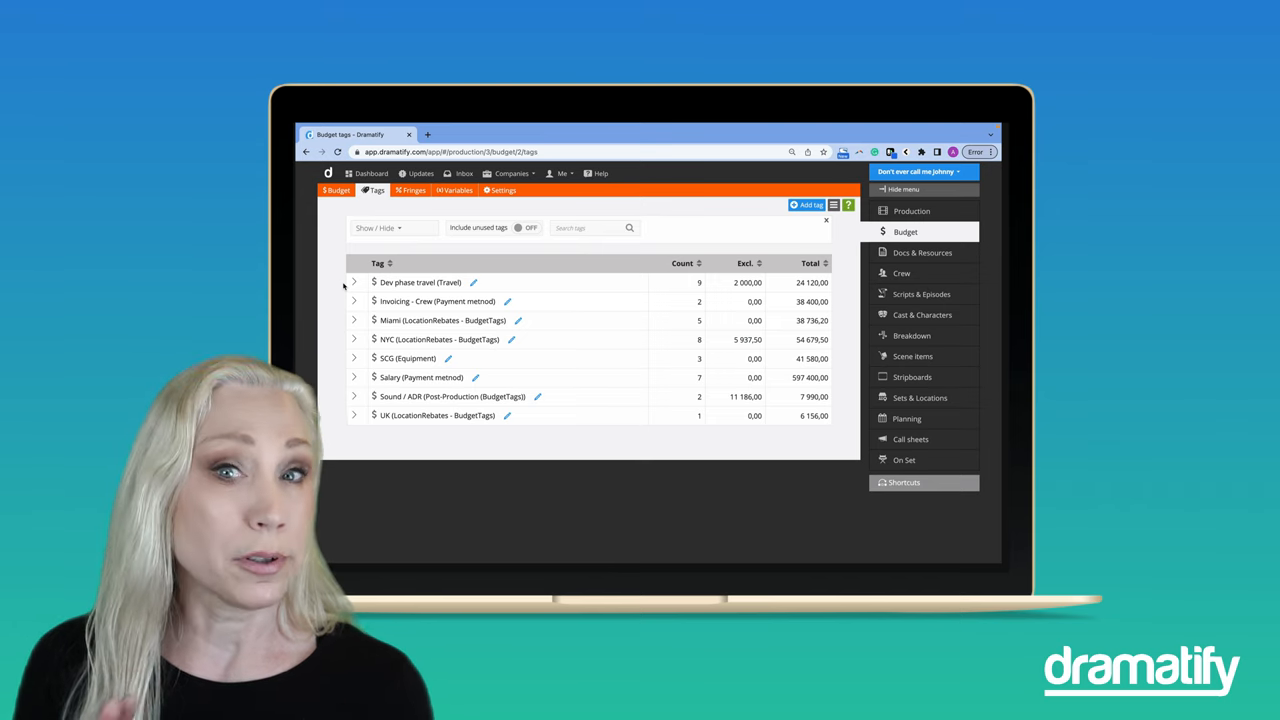
Step: Return from the account page to the budget top sheet of accounts
{"action": "left_click", "coordinate": [354, 340]}
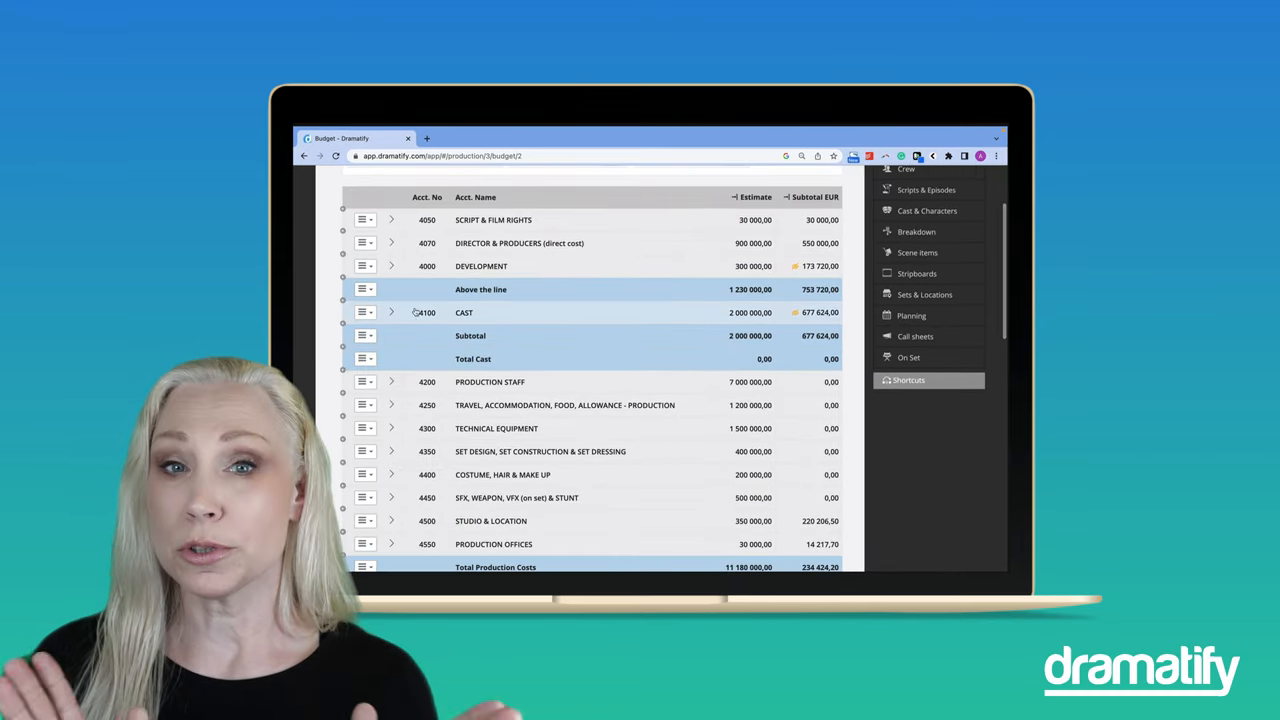
{"action": "left_click", "coordinate": [392, 312]}
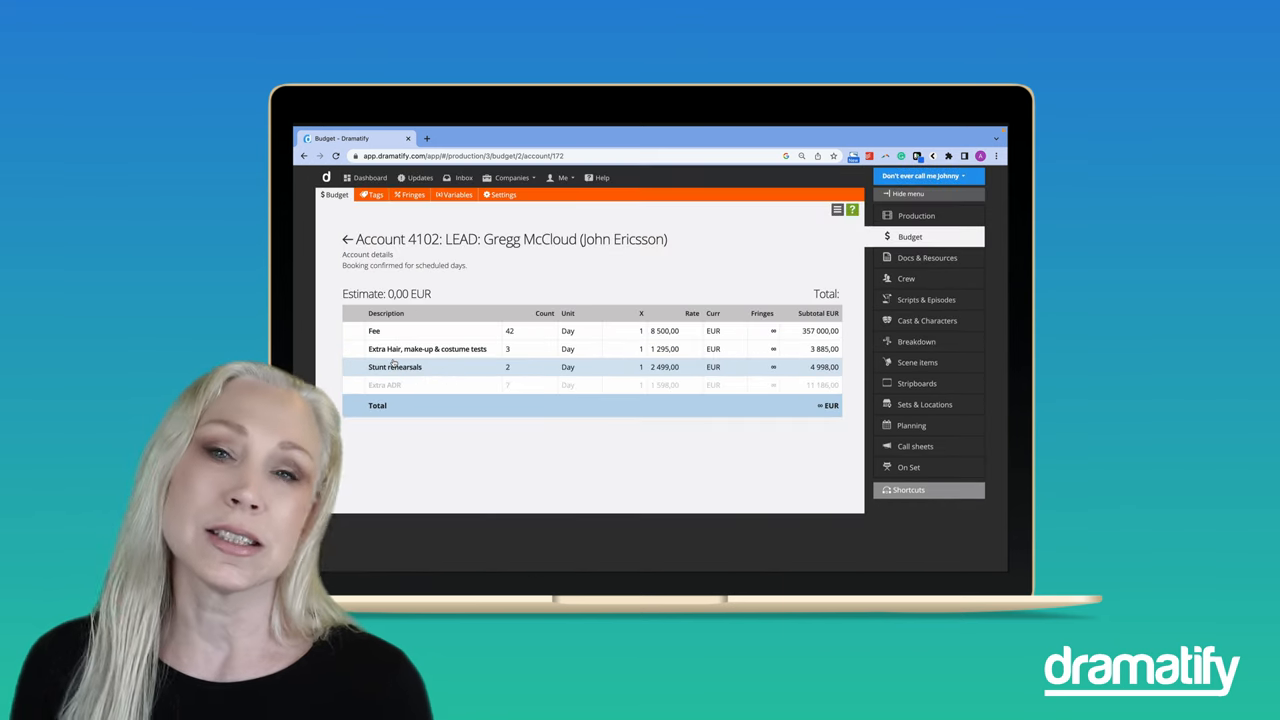
{"action": "left_click", "coordinate": [374, 332]}
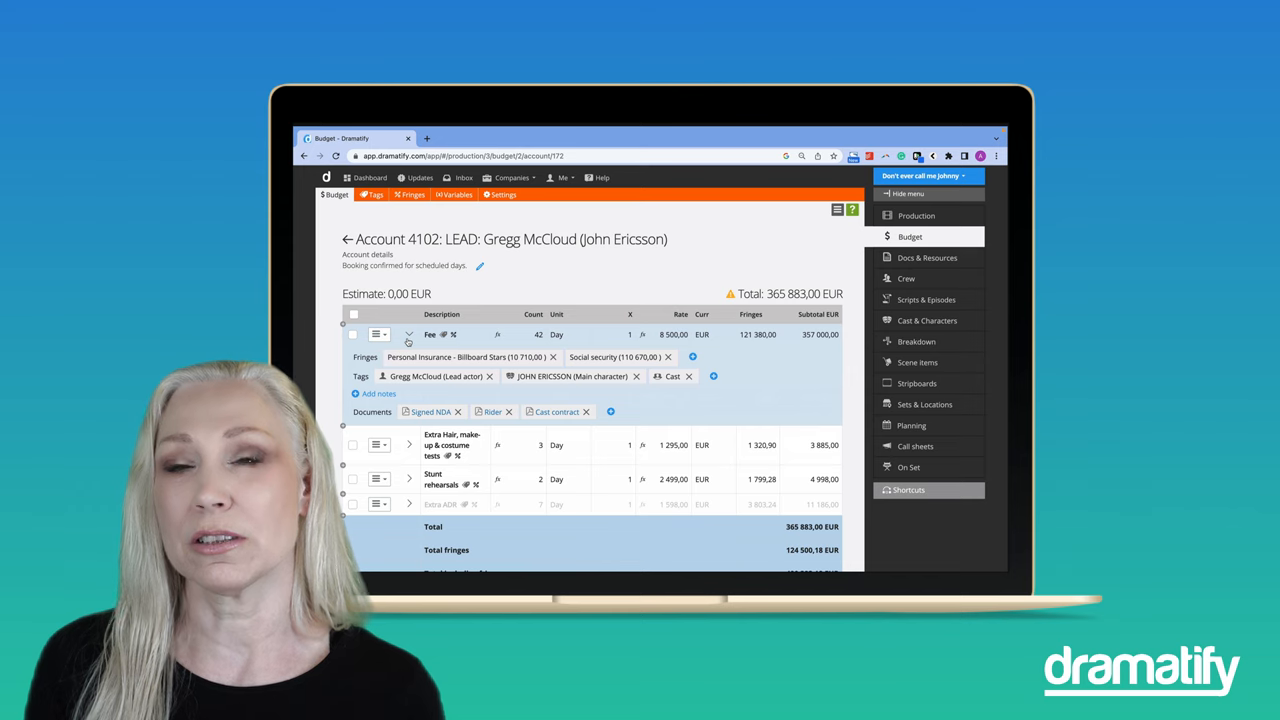
{"action": "scroll", "scroll_direction": "down", "scroll_amount": 3}
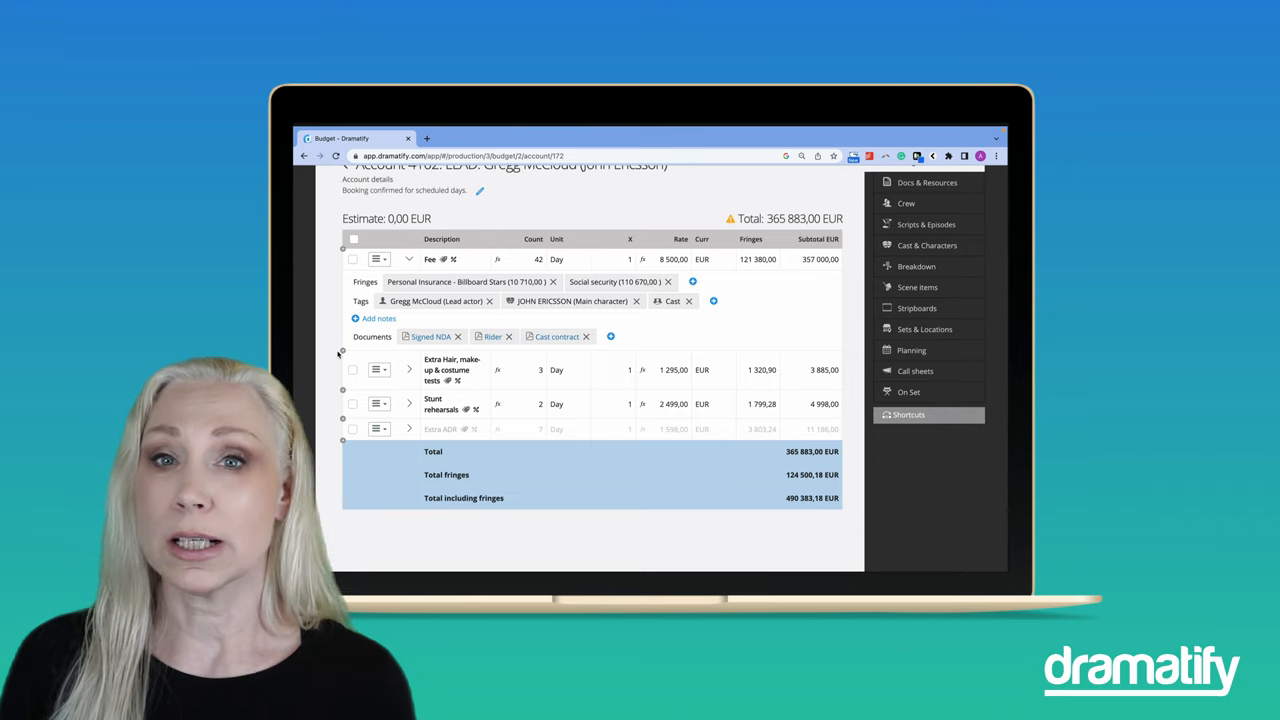
Step: Save a note about this agreement on the Fee item
{"action": "left_click", "coordinate": [372, 318]}
{"action": "type", "text": "A note about this g"}
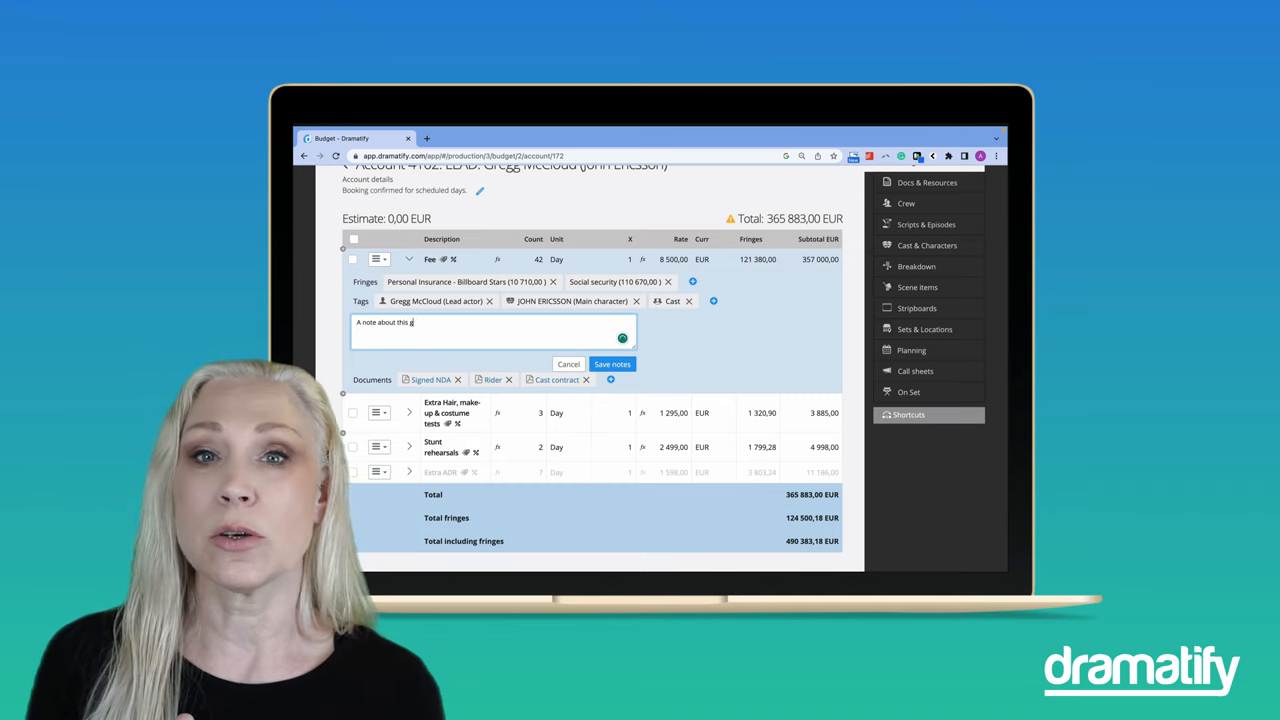
{"action": "type", "text": "abse"}
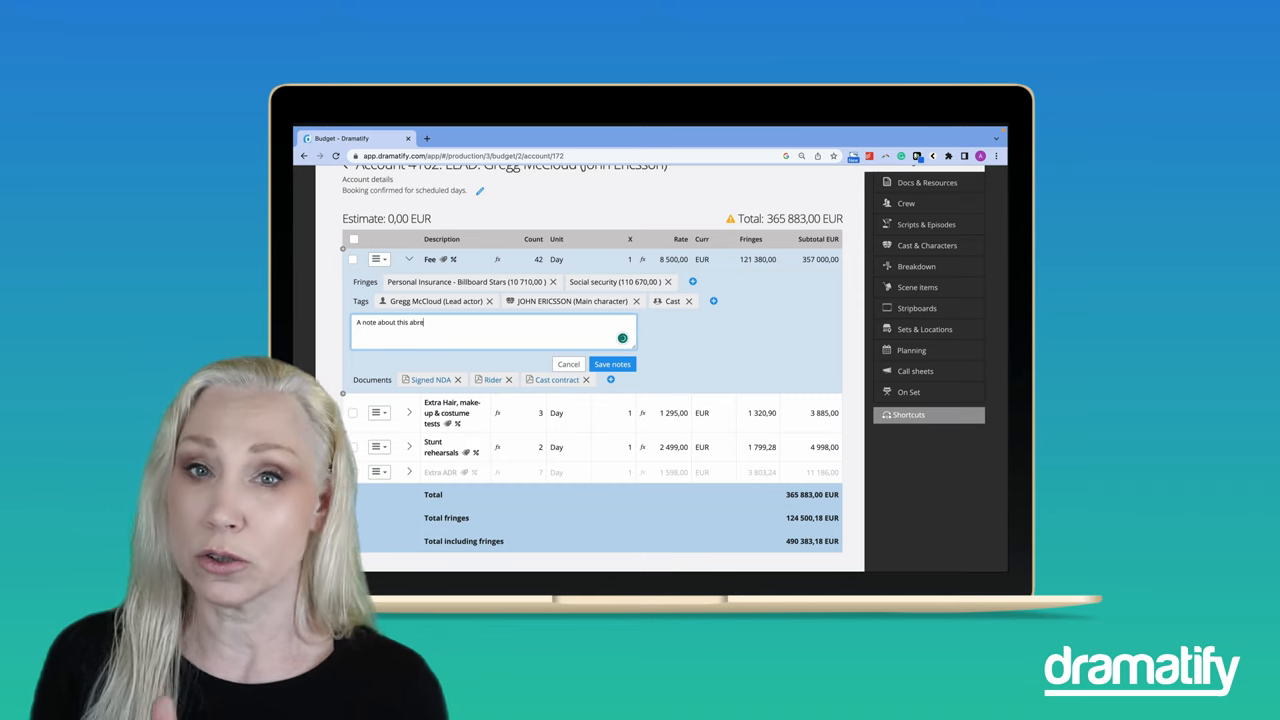
{"action": "type", "text": "greement"}
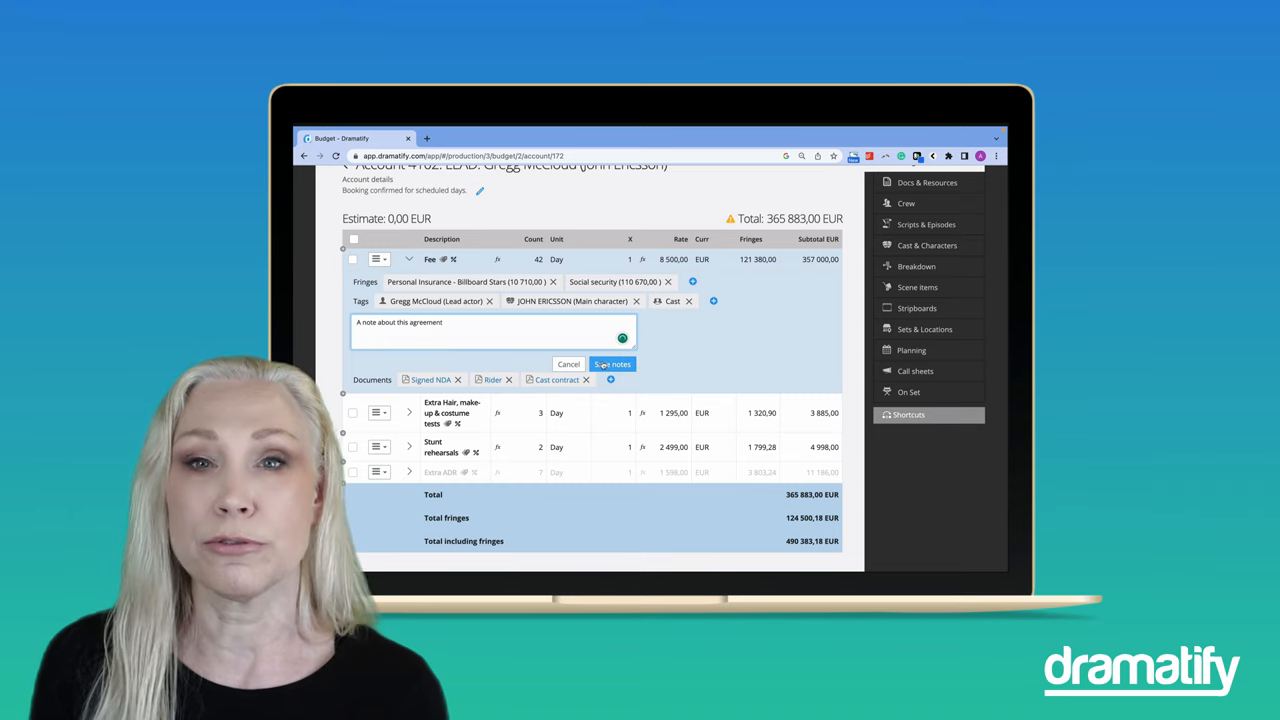
{"action": "left_click", "coordinate": [612, 364]}
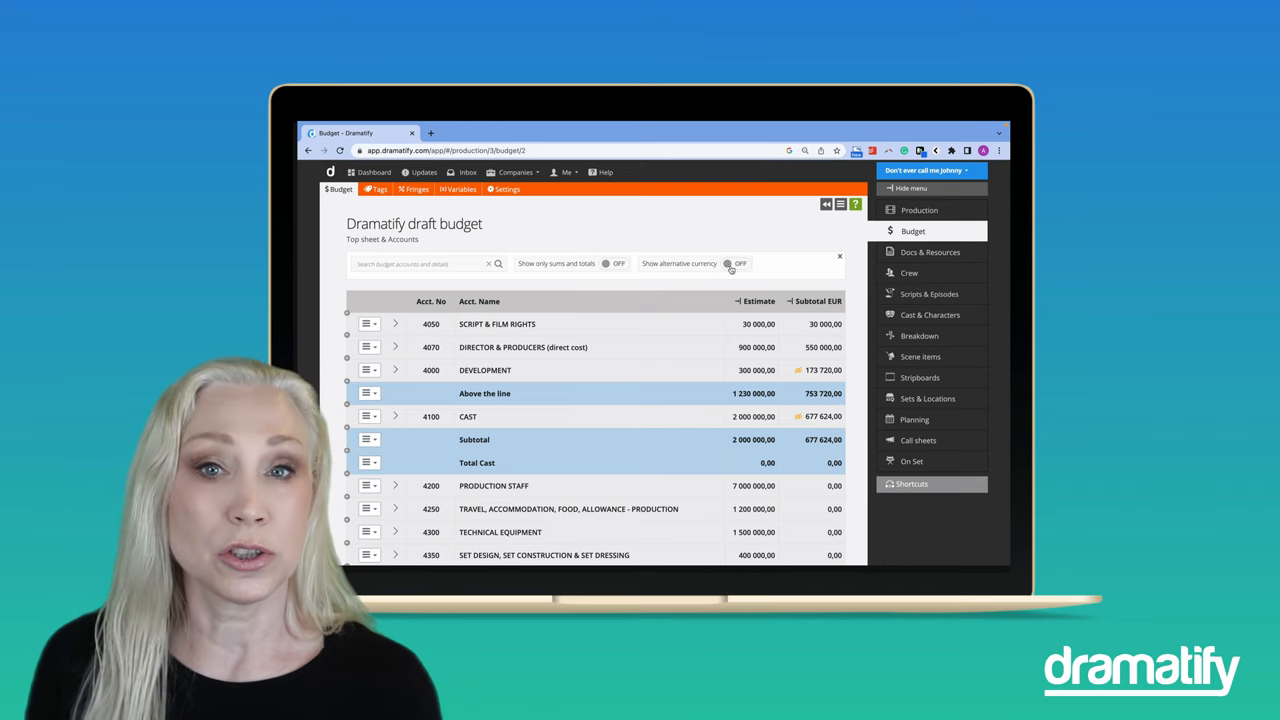
Step: Show an alternative-currency column converting every subtotal to USD
{"action": "left_click", "coordinate": [734, 256]}
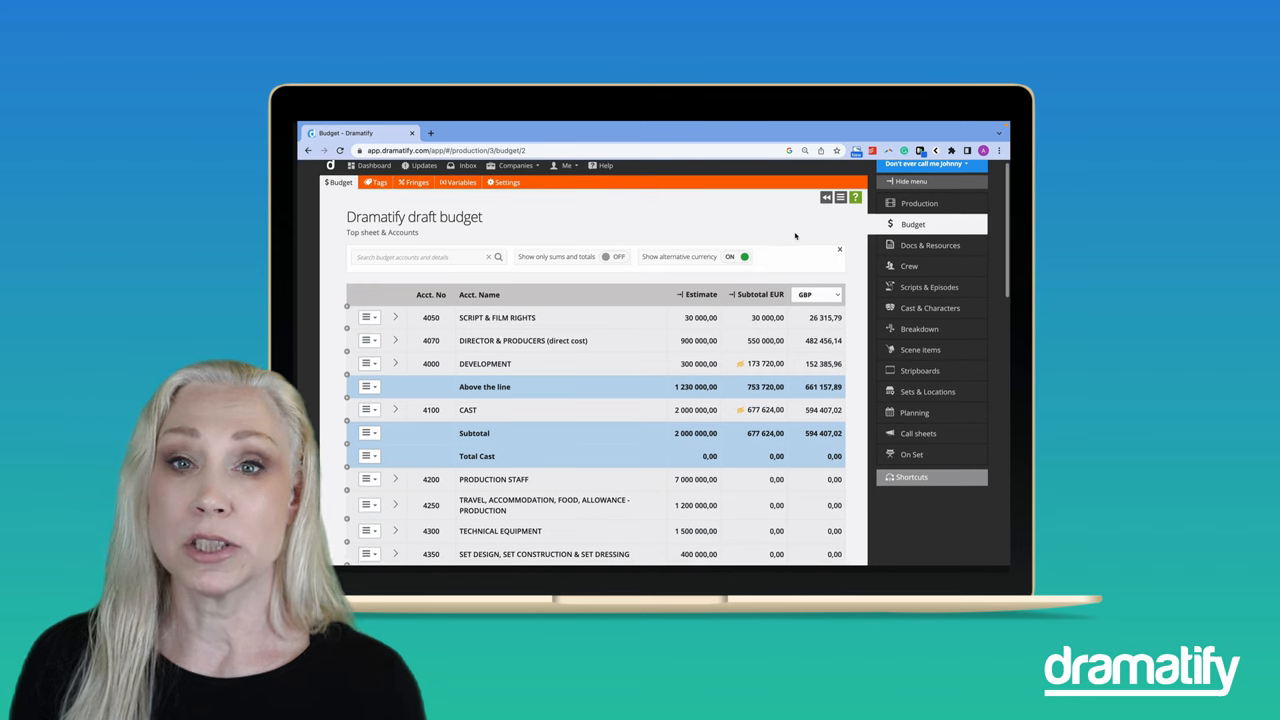
{"action": "left_click", "coordinate": [816, 294]}
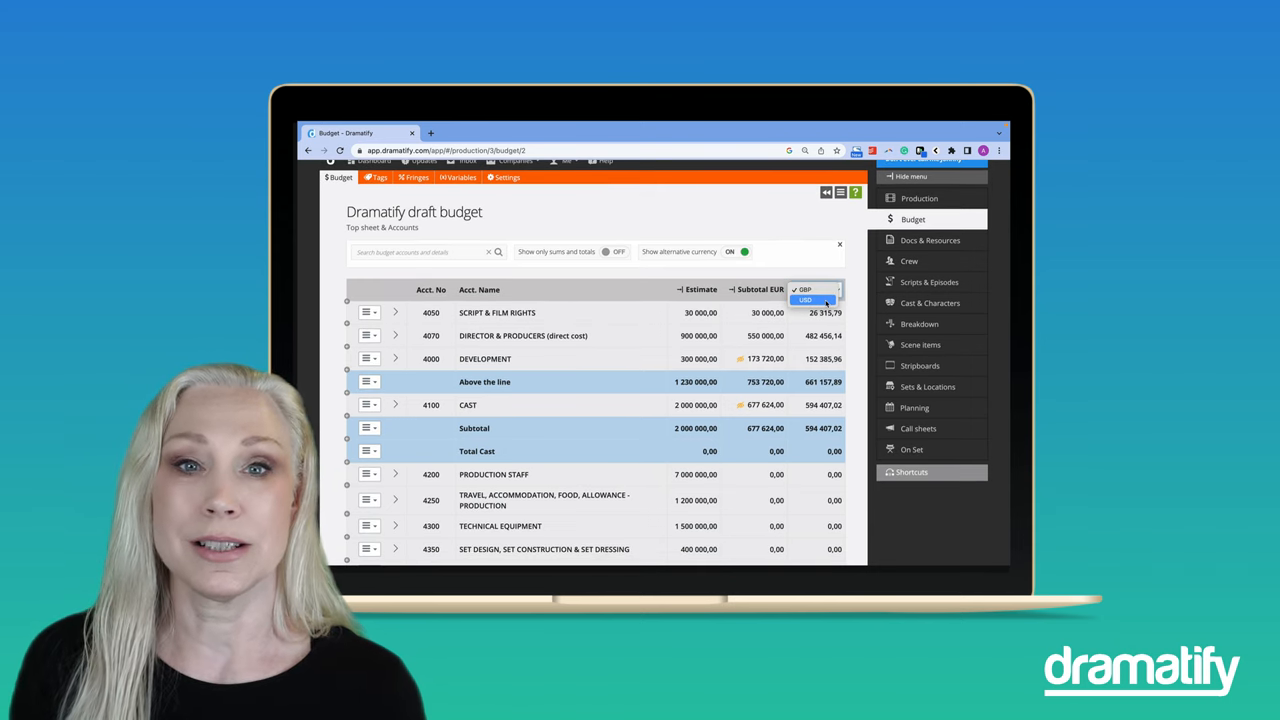
{"action": "left_click", "coordinate": [804, 300]}
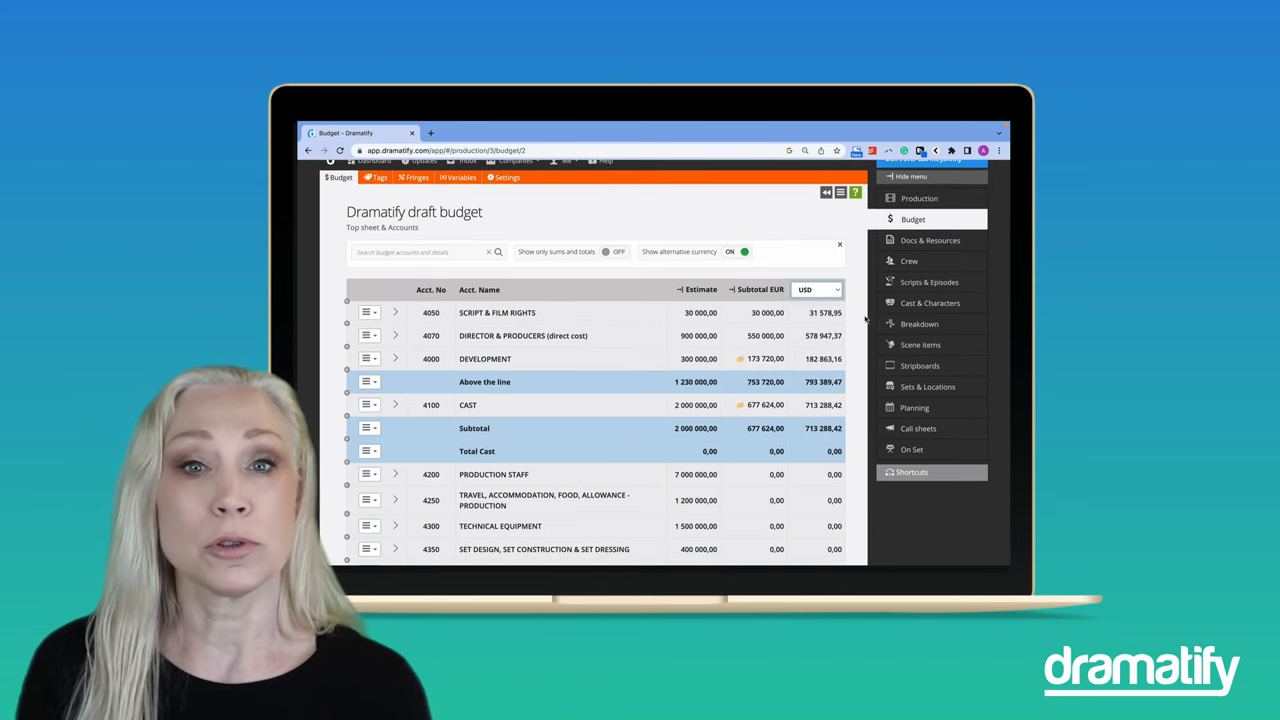